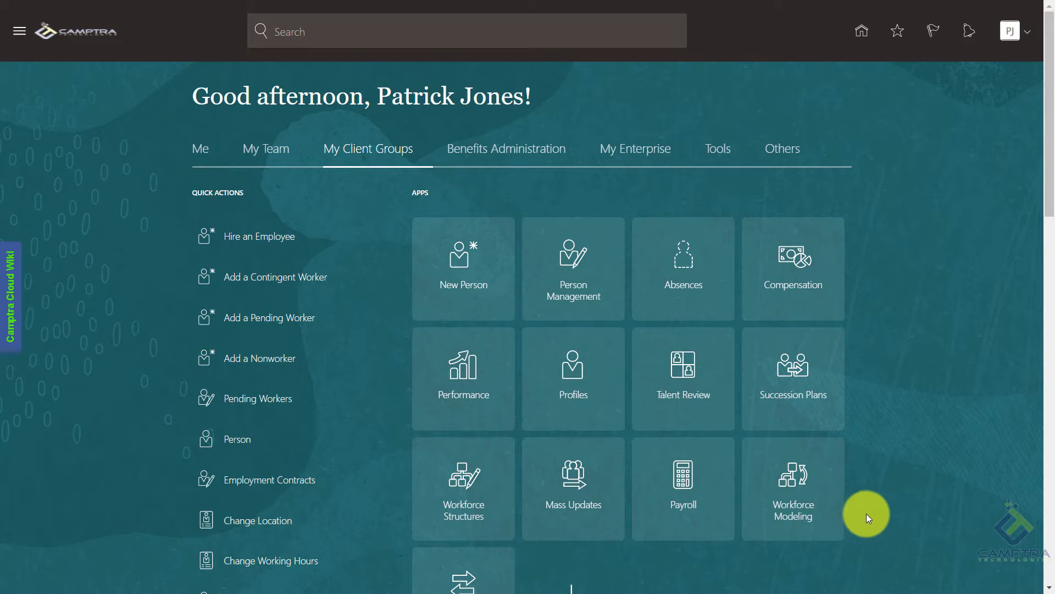
mouse_move(583, 223)
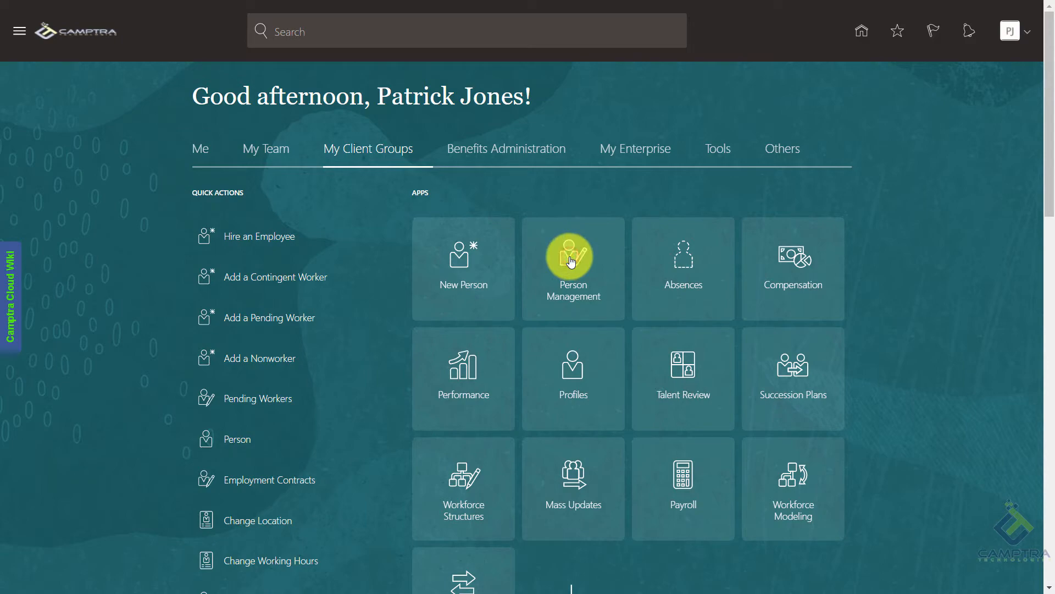
Open the Person Management tile on My Client Groups.
click(571, 261)
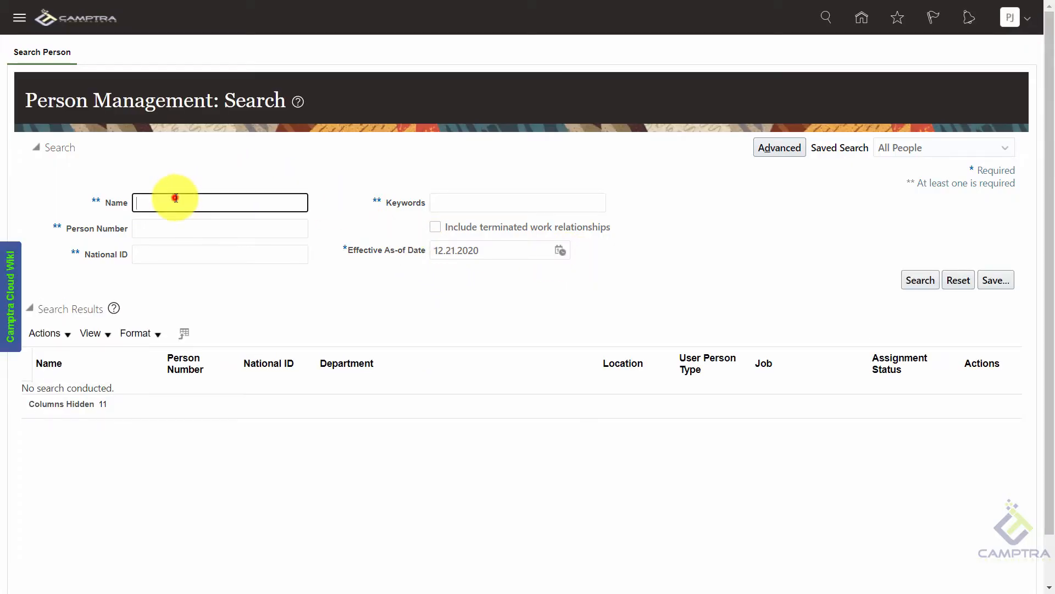
click(175, 203)
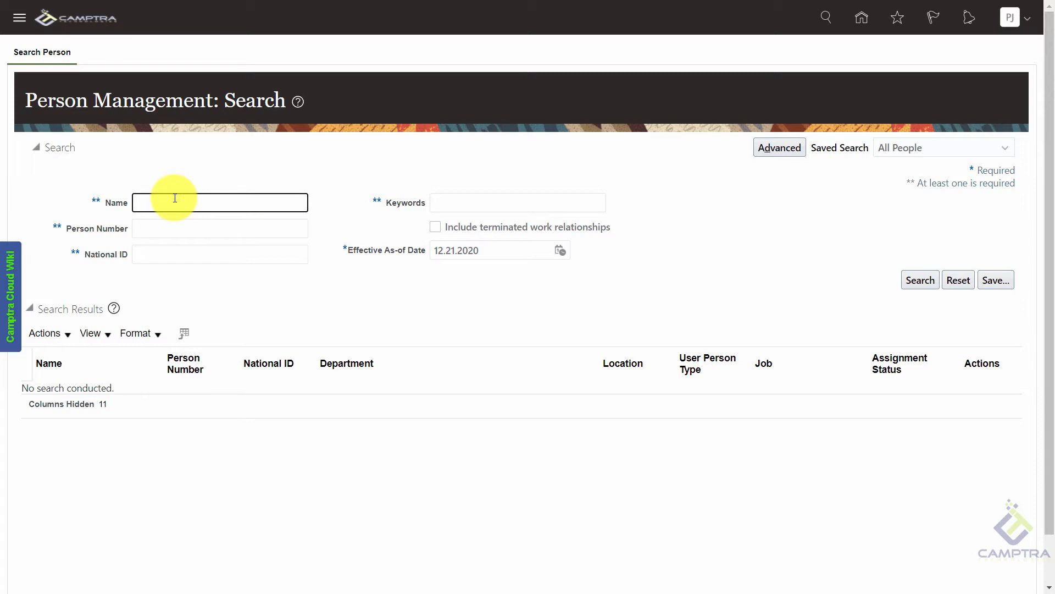
text(jack davies)
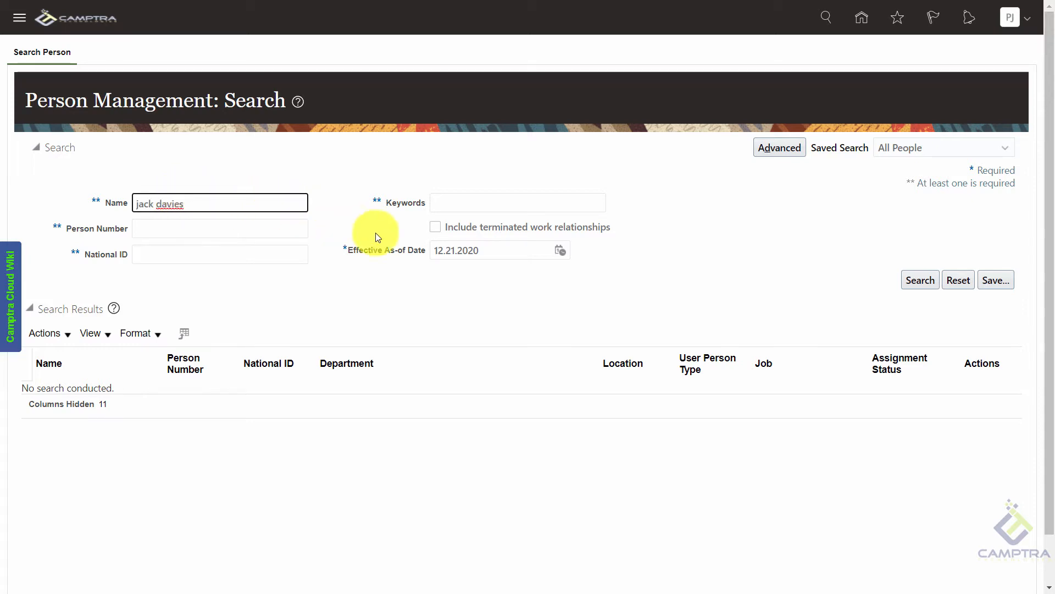
click(436, 226)
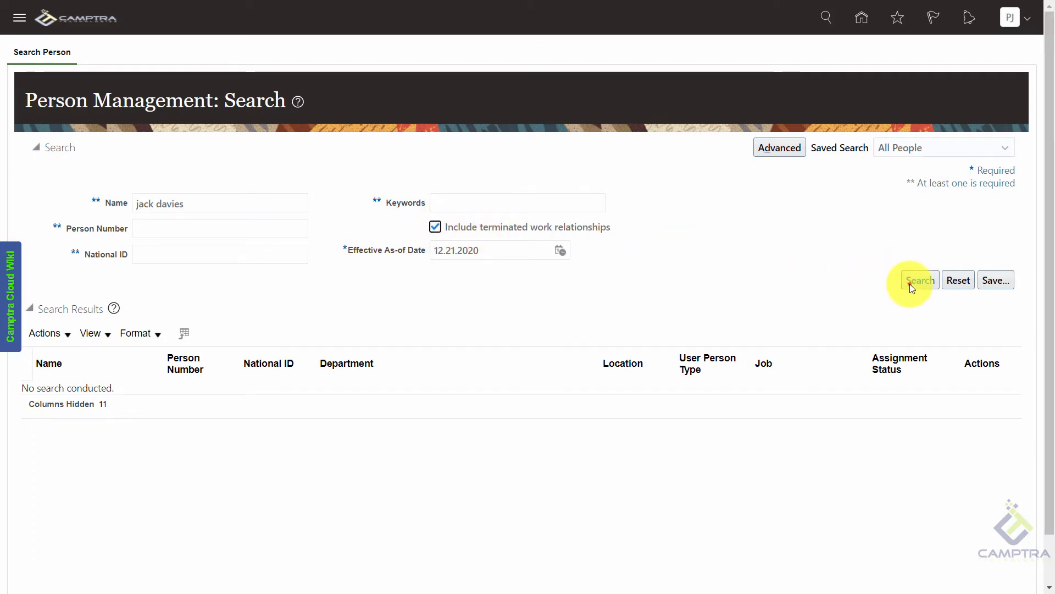
click(920, 280)
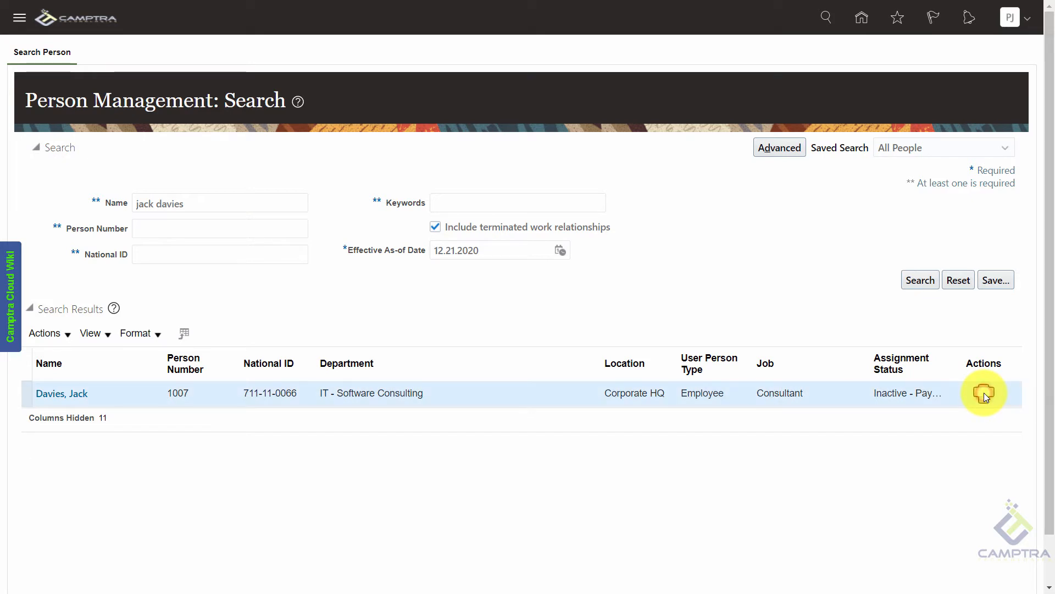
click(983, 393)
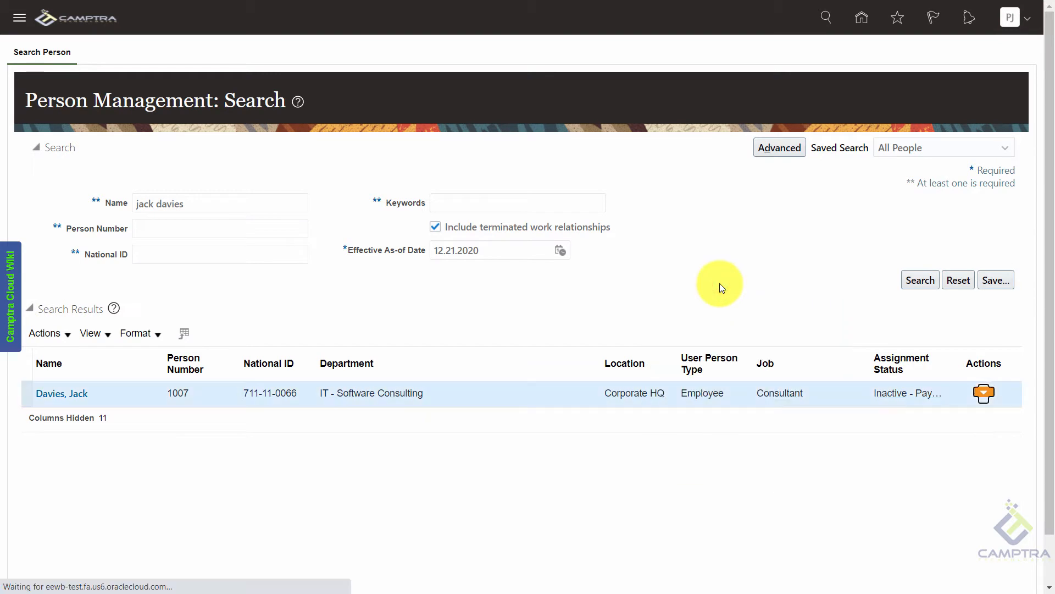
mouse_move(578, 279)
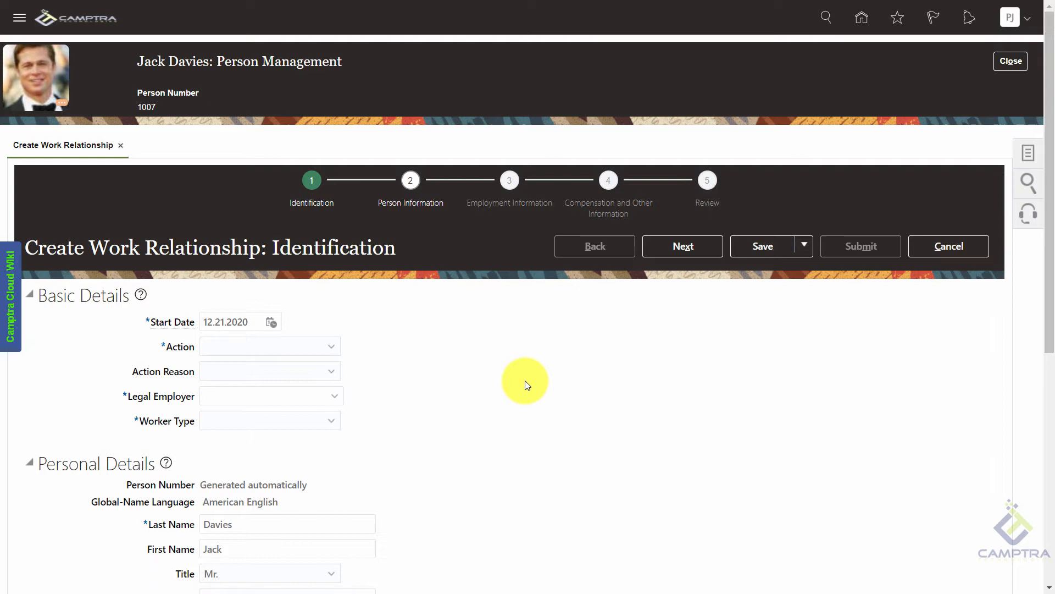
mouse_move(428, 372)
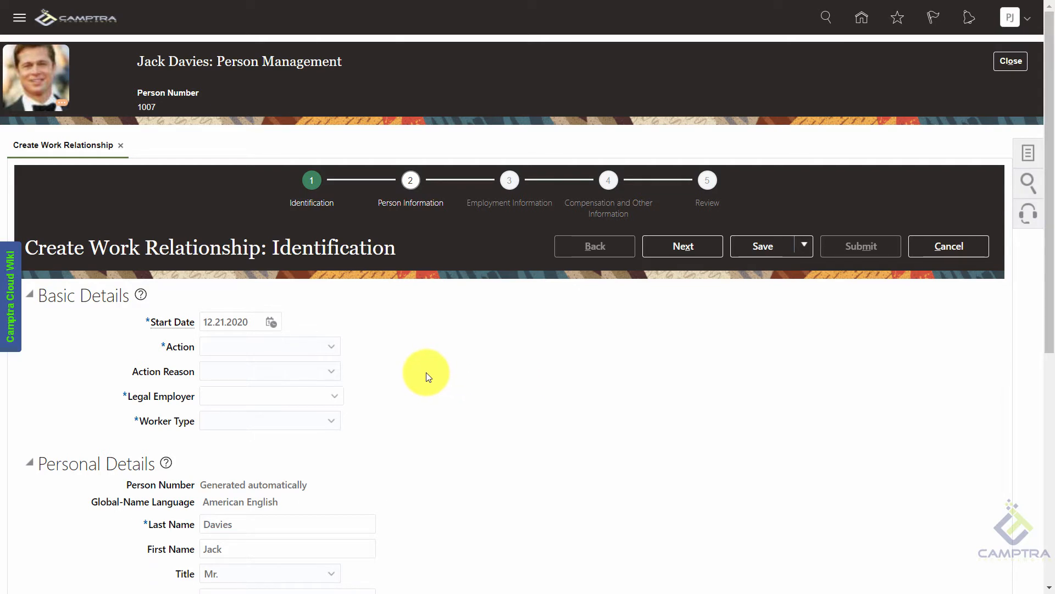
mouse_move(418, 345)
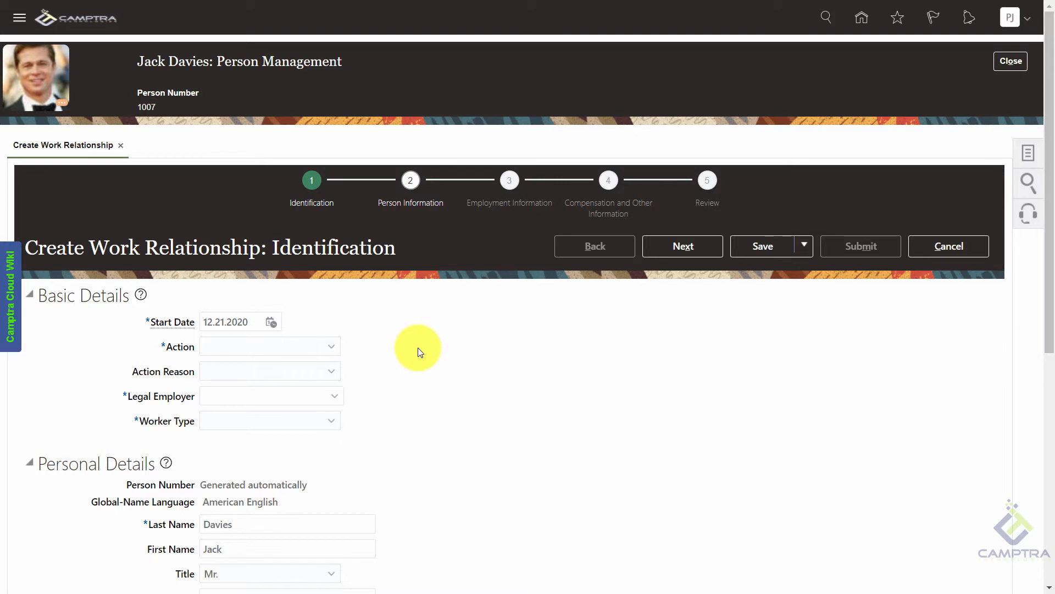
Set start date 12.28.2020, action Rehire an Employee, reason Rehire to fill vacant position.
click(271, 322)
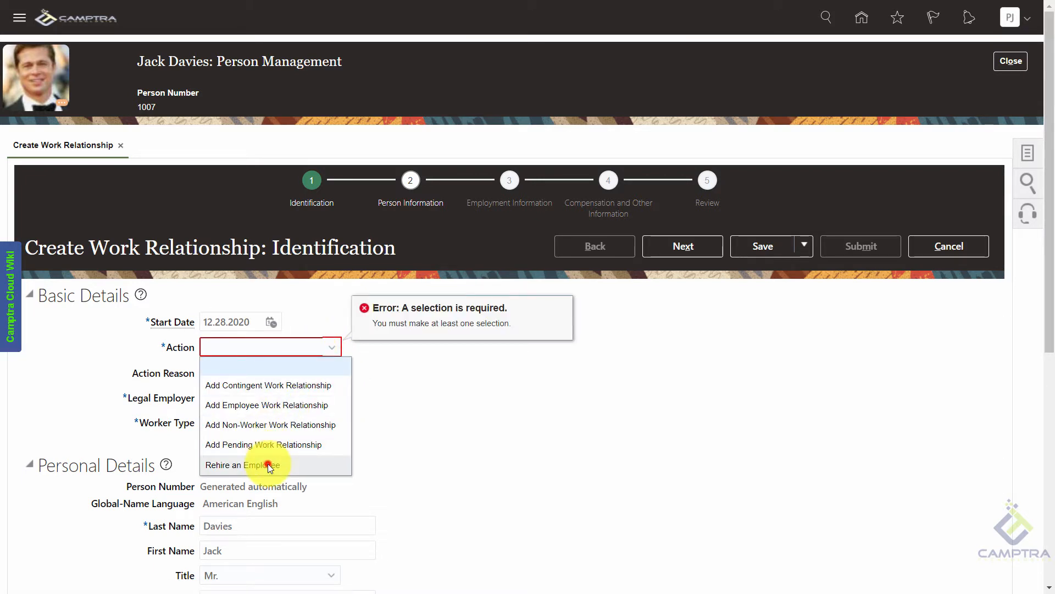
click(263, 465)
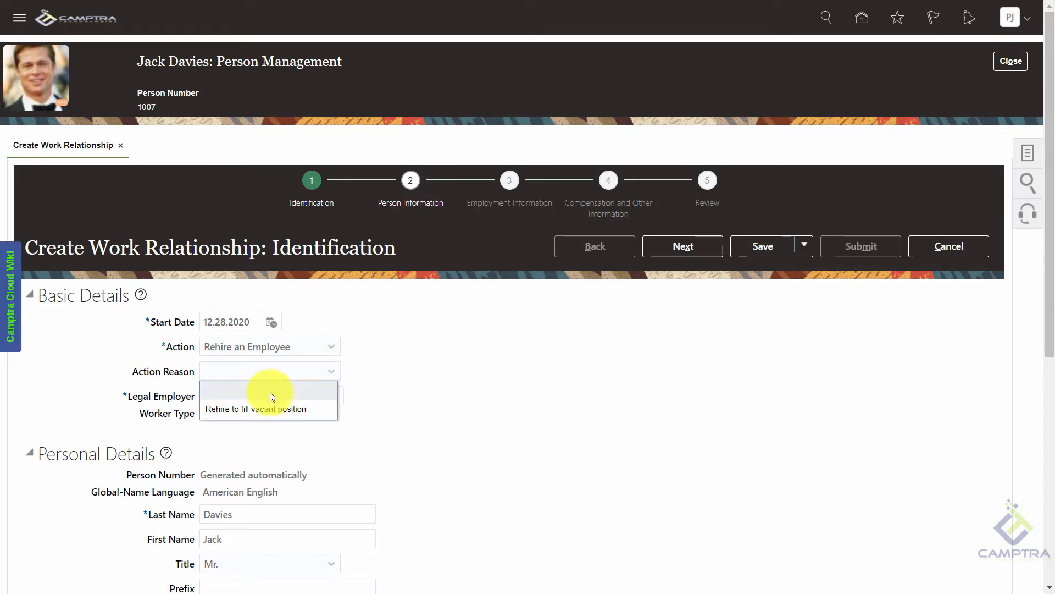
click(257, 409)
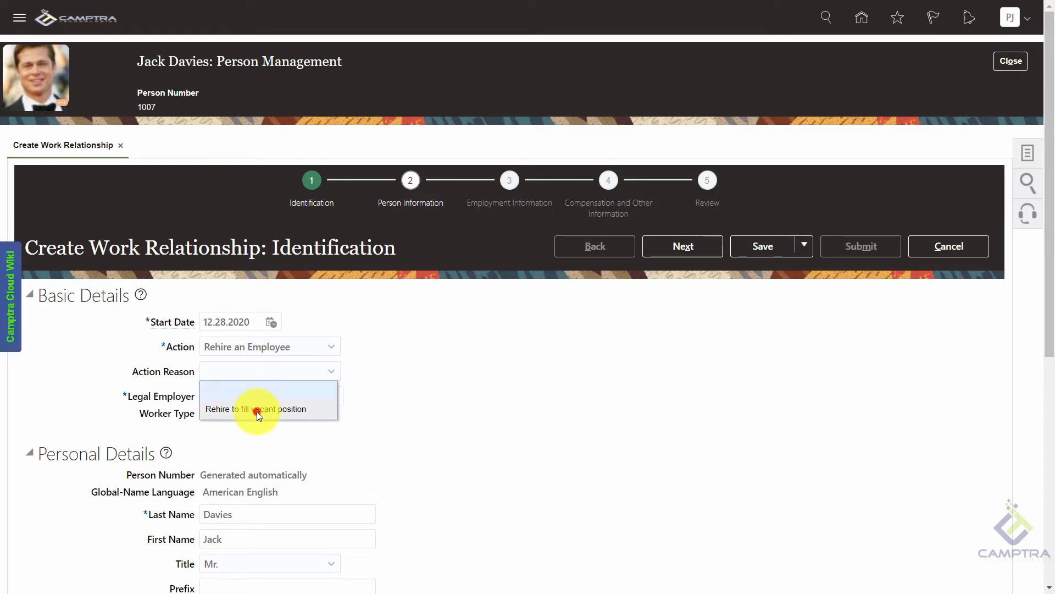
click(256, 409)
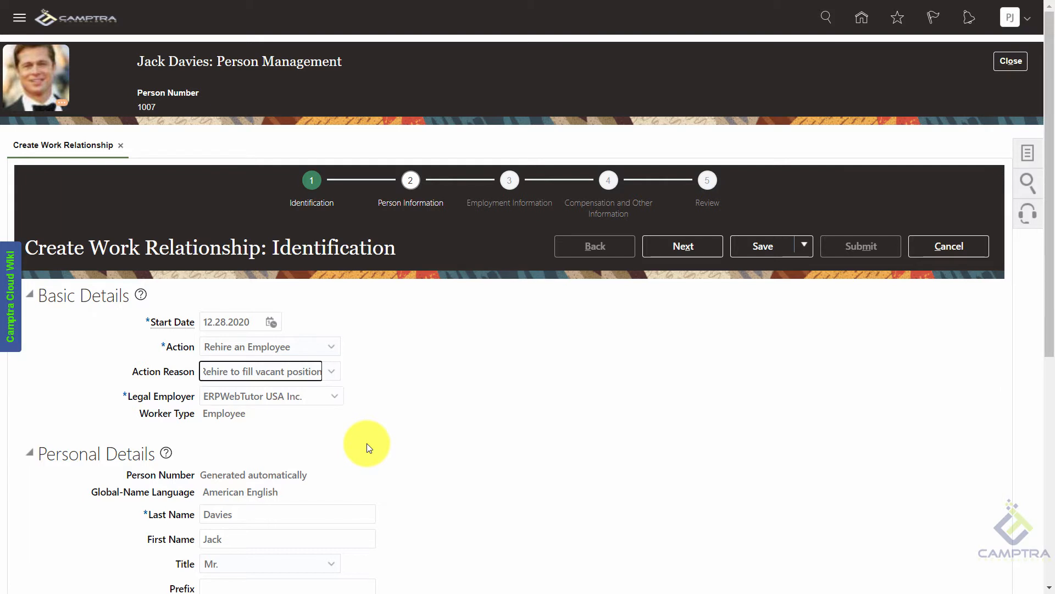
mouse_move(289, 416)
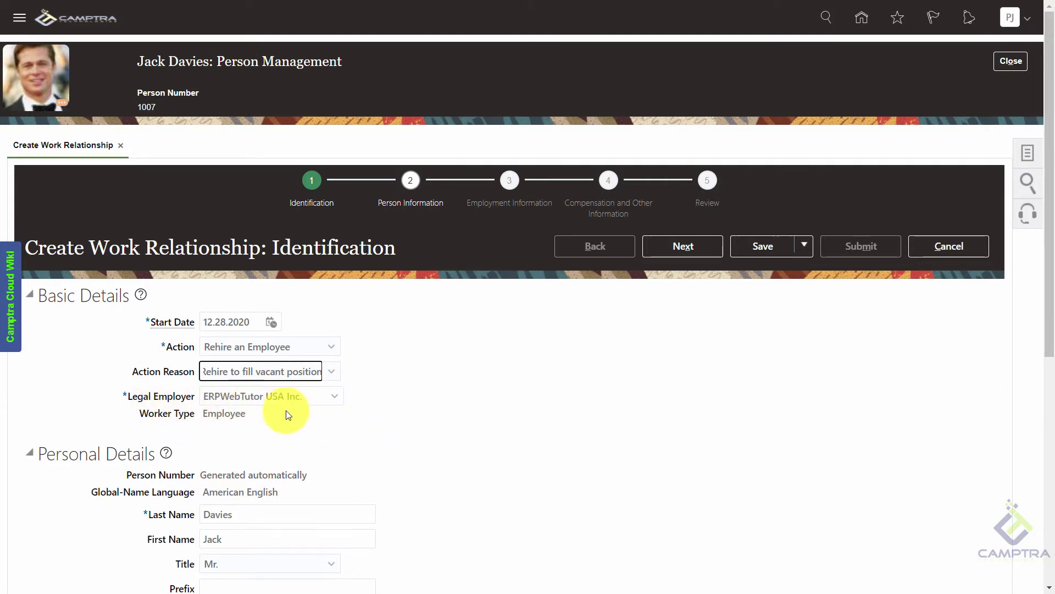
scroll(down, 3)
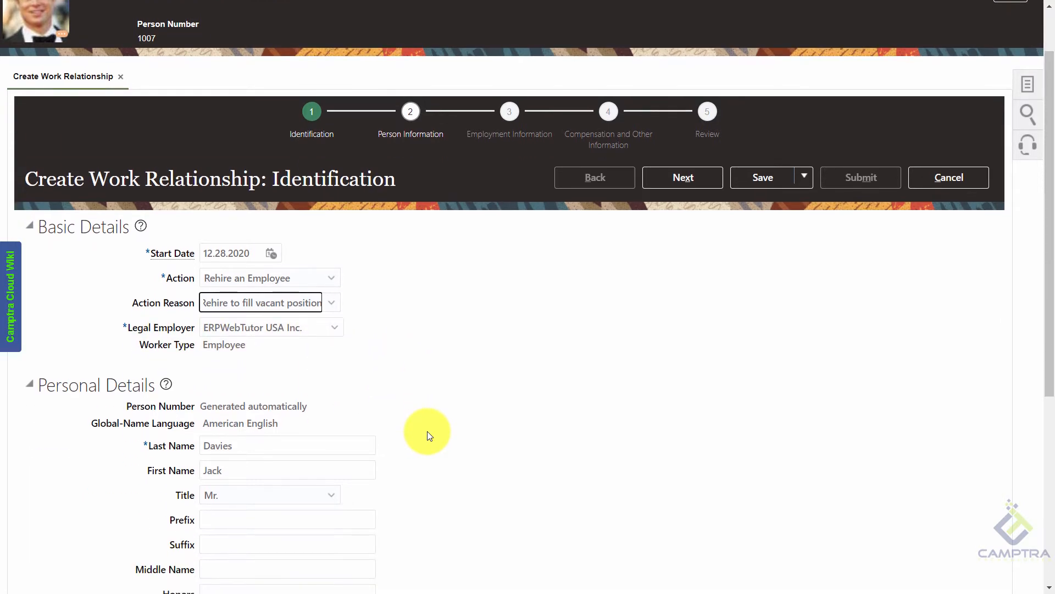
scroll(down, 3)
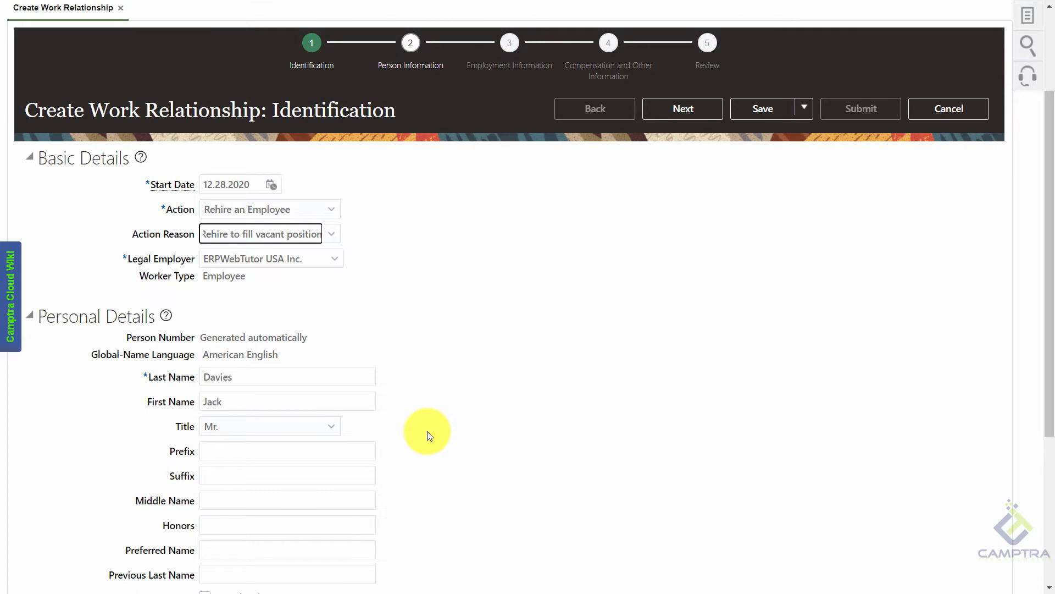
scroll(down, 3)
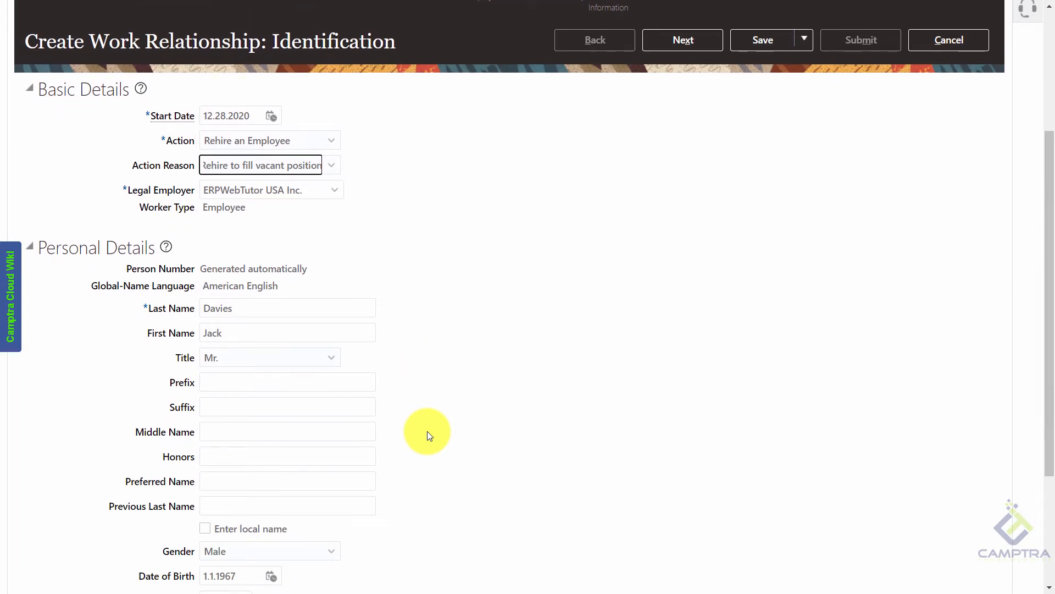
mouse_move(403, 451)
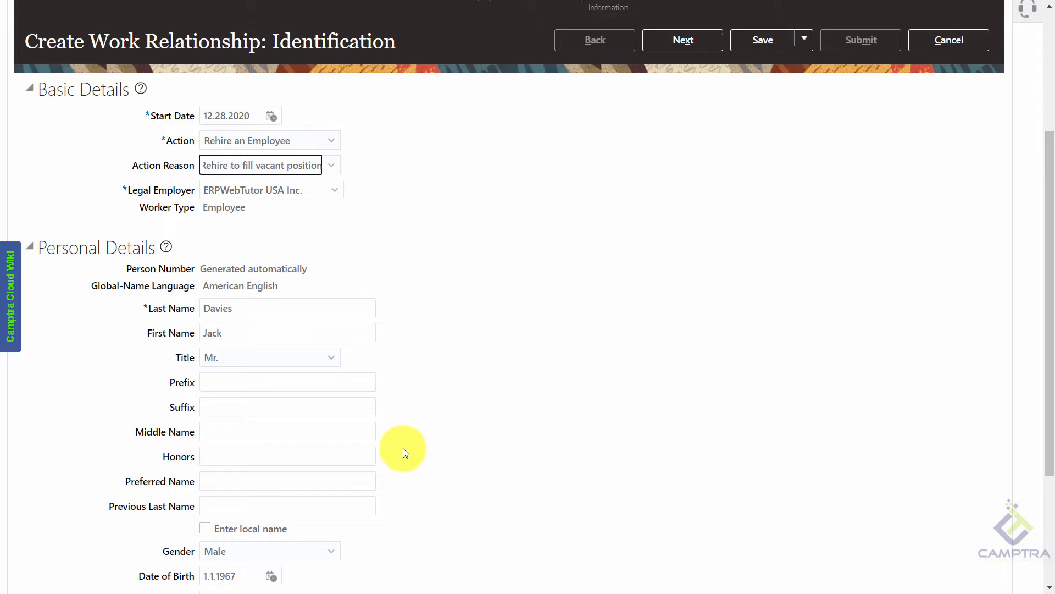
scroll(down, 3)
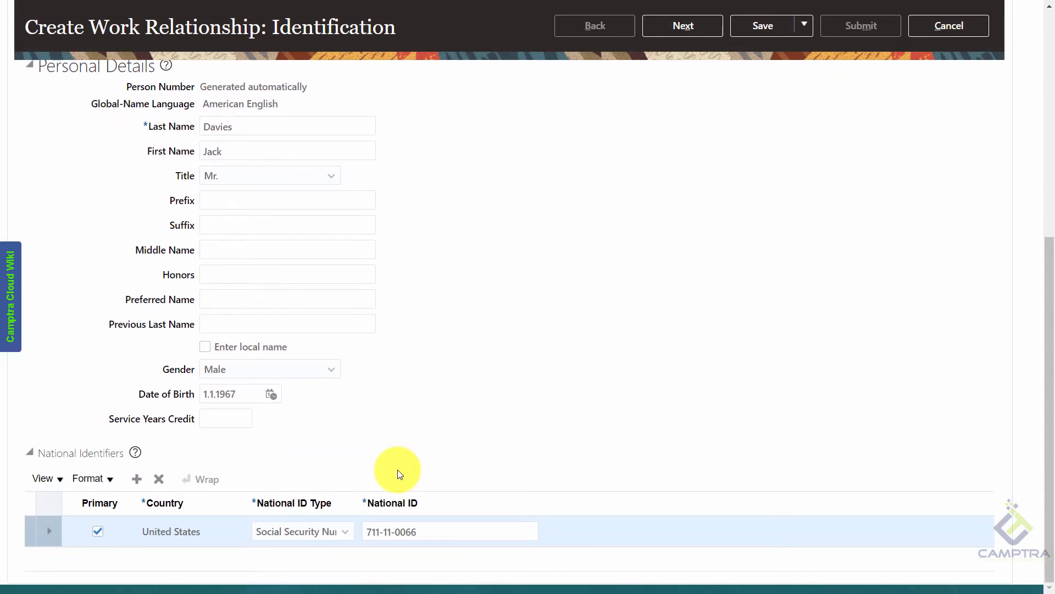
mouse_move(398, 488)
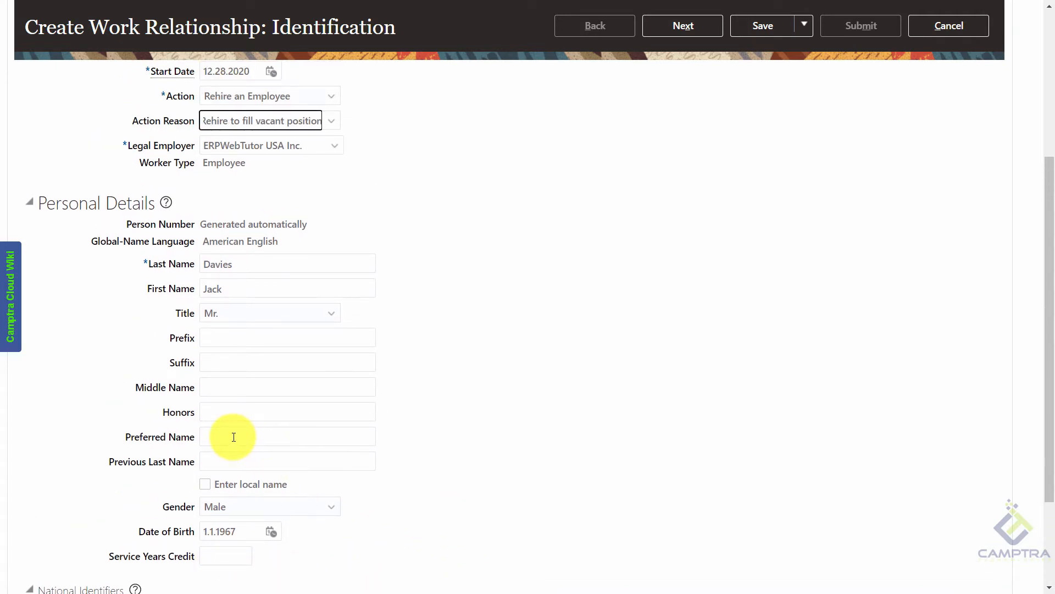
text(Jay)
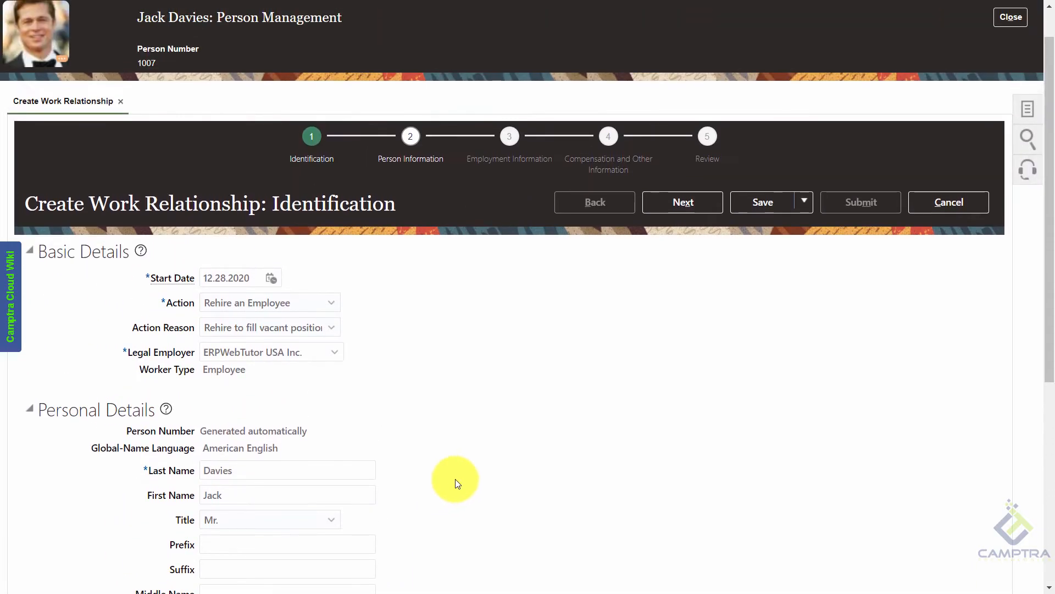
click(683, 202)
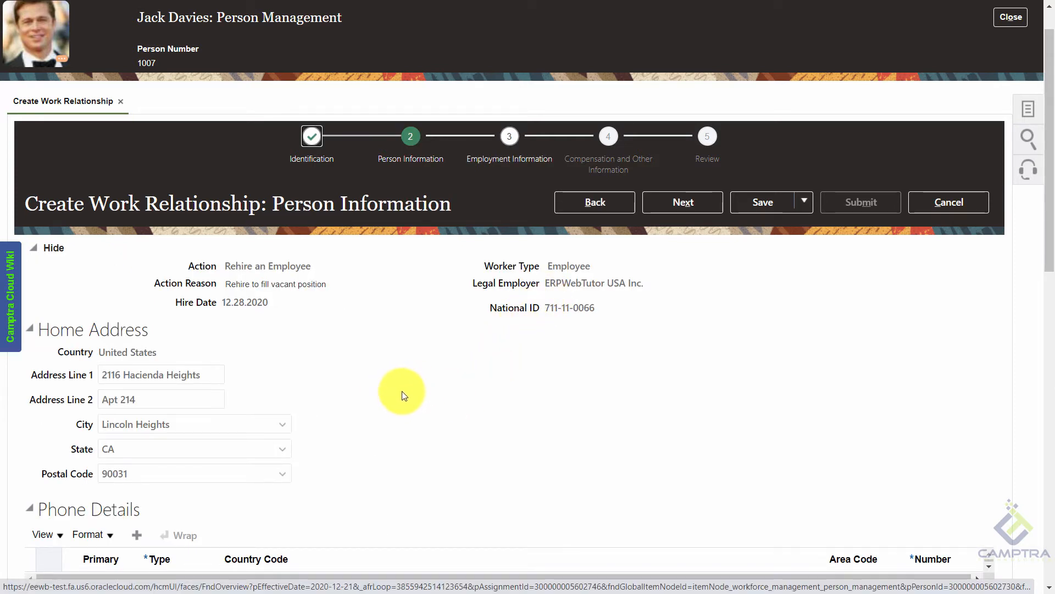
scroll(down, 3)
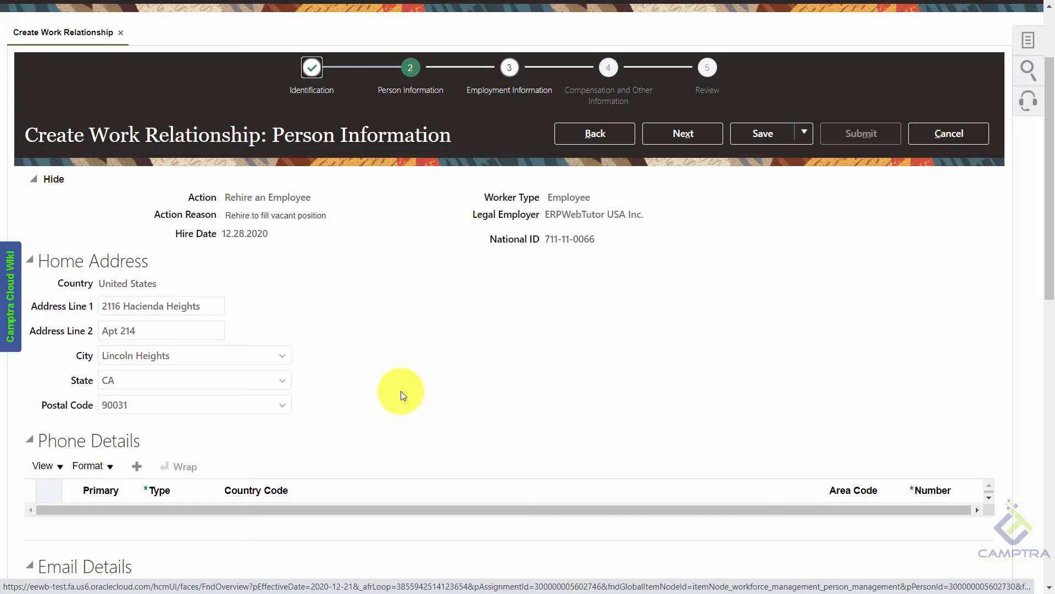
mouse_move(410, 374)
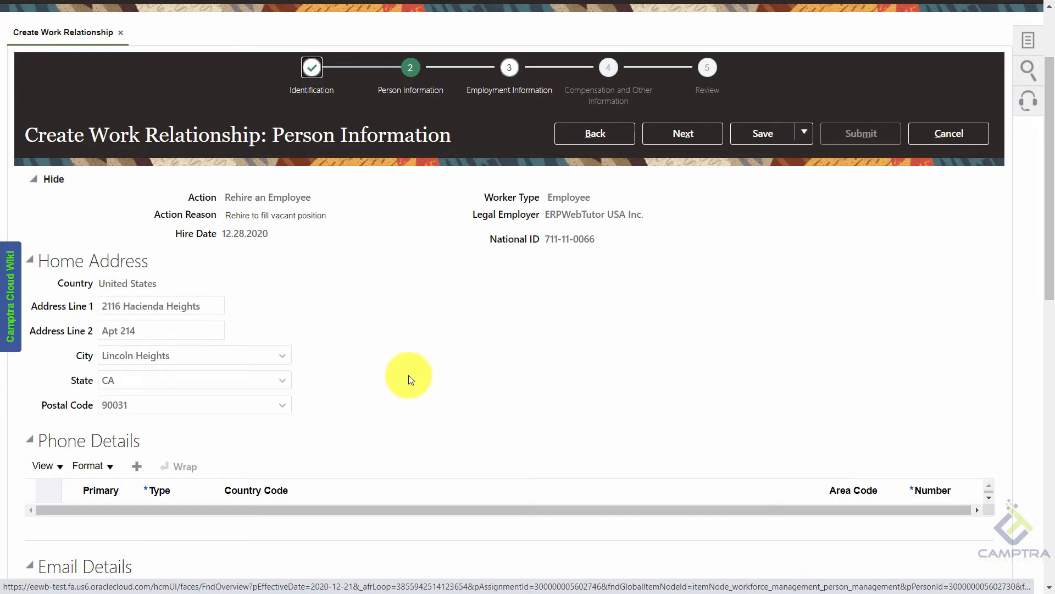
scroll(down, 3)
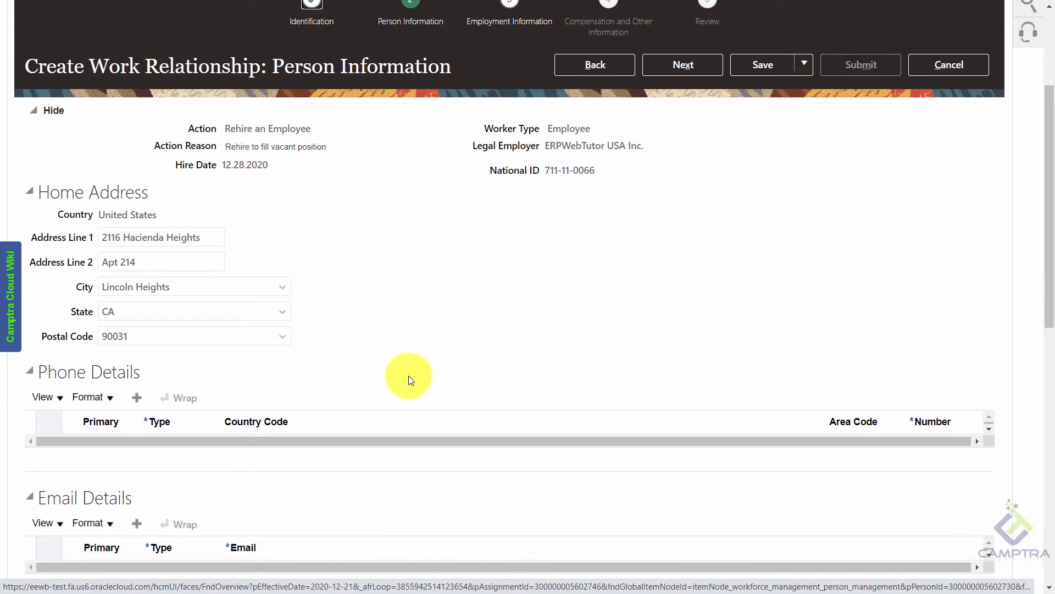
scroll(down, 3)
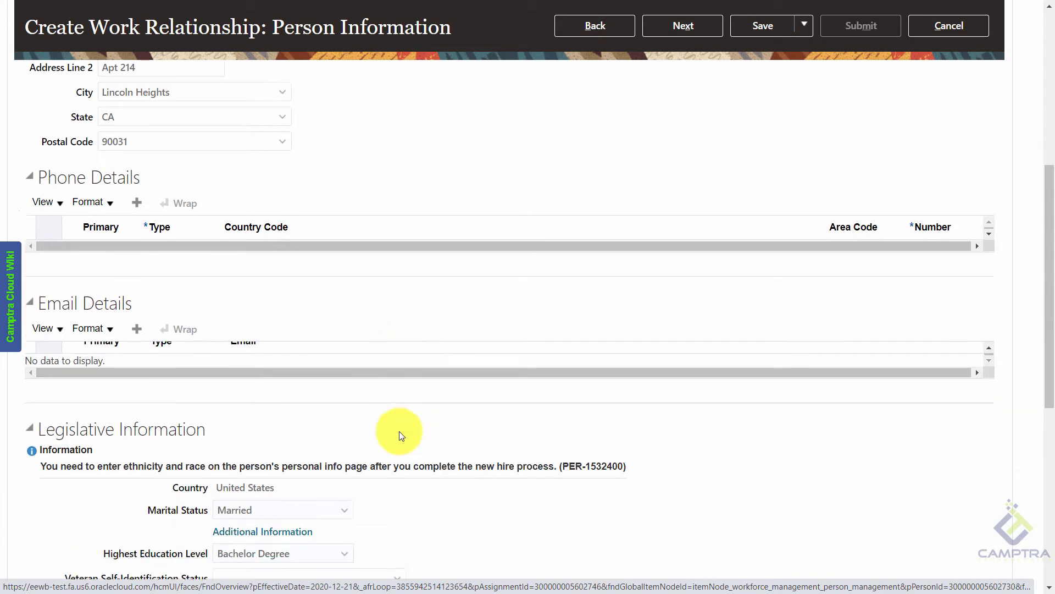
scroll(down, 3)
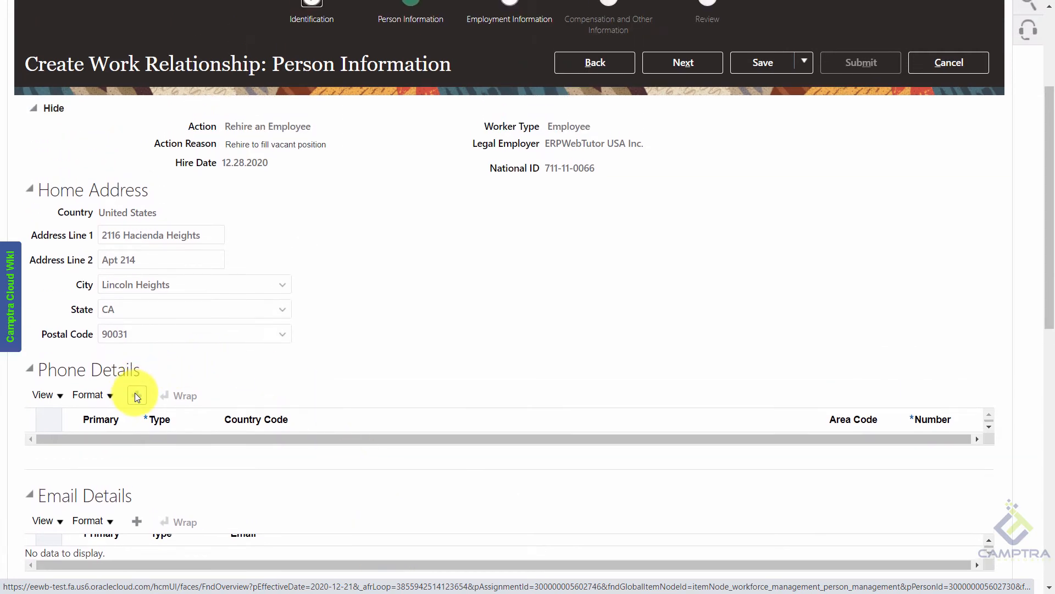
click(136, 395)
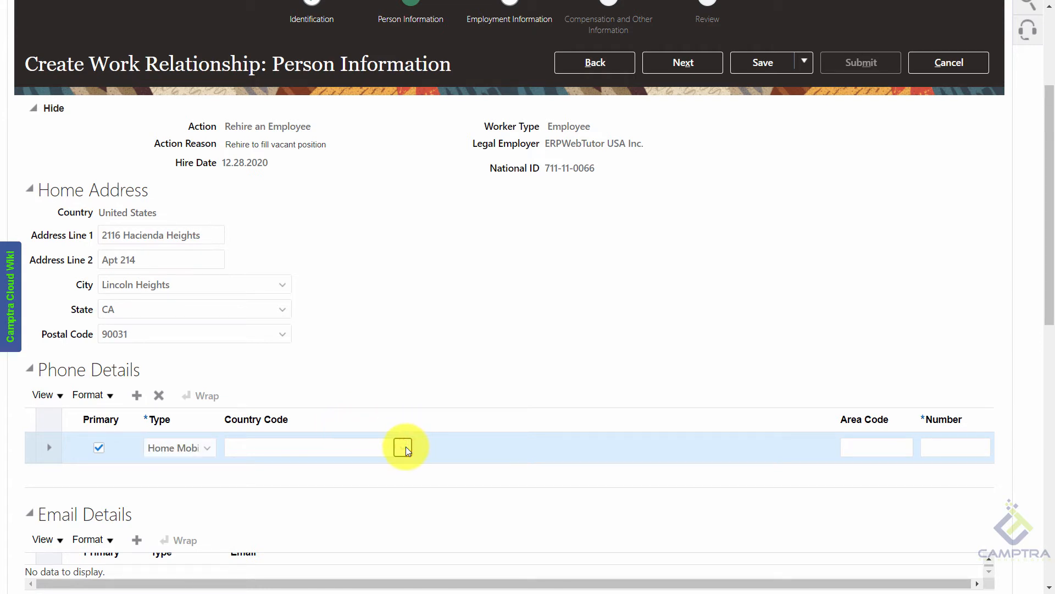
click(405, 447)
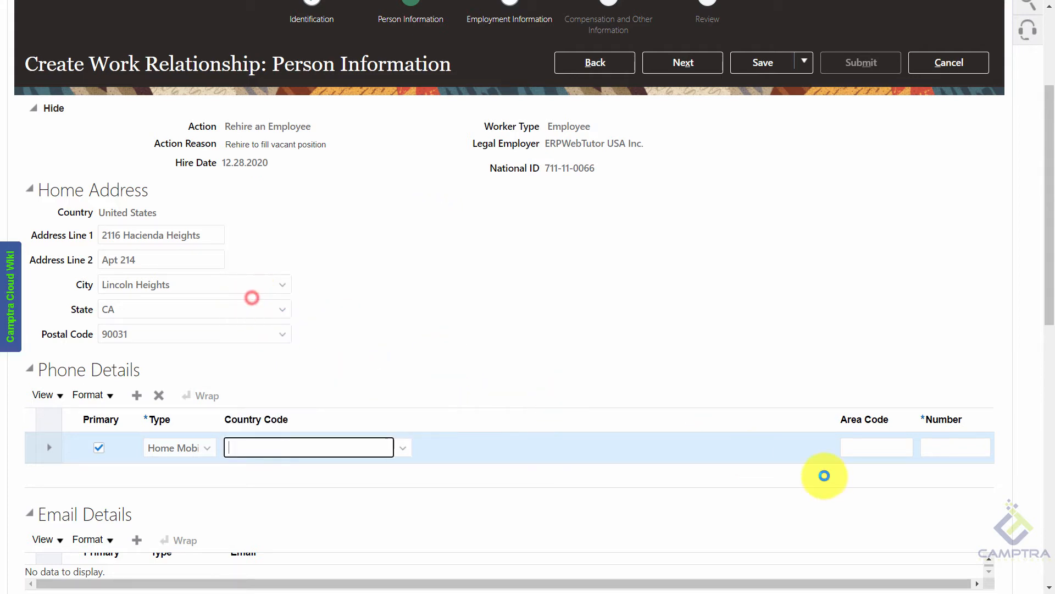
click(876, 447)
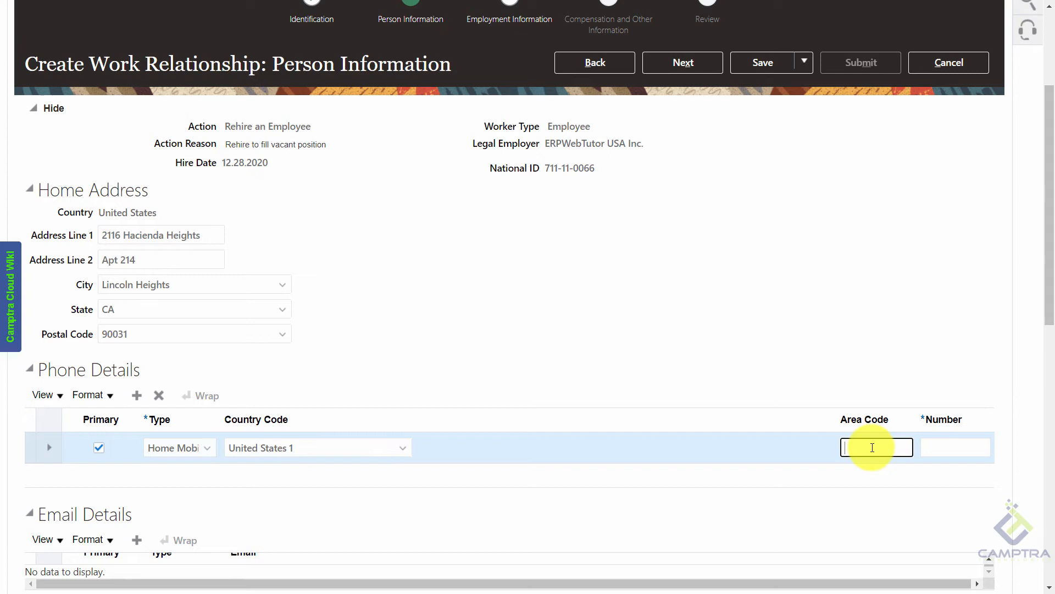
text(720)
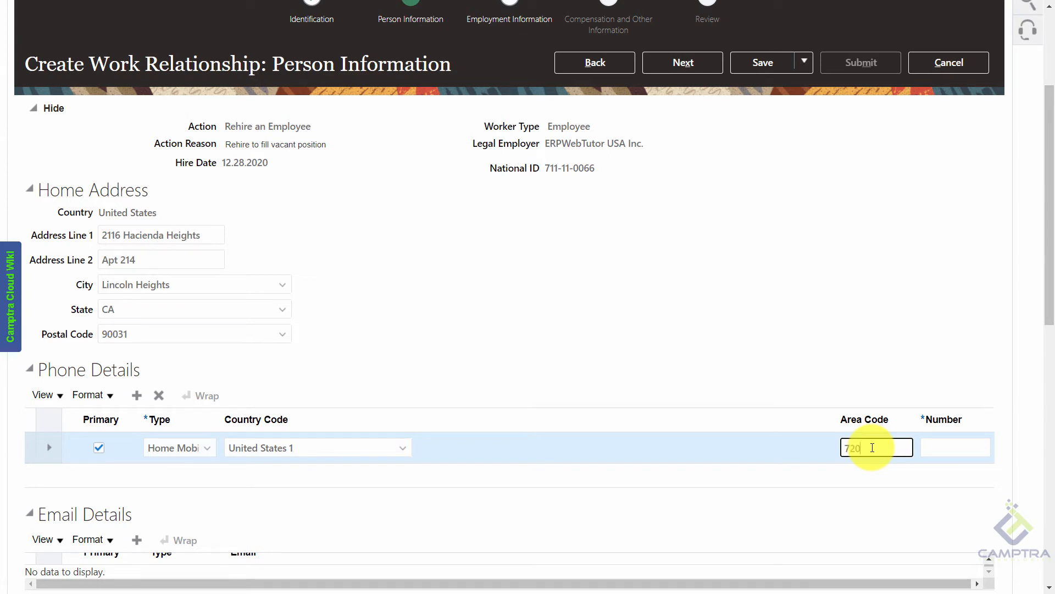
text(3379)
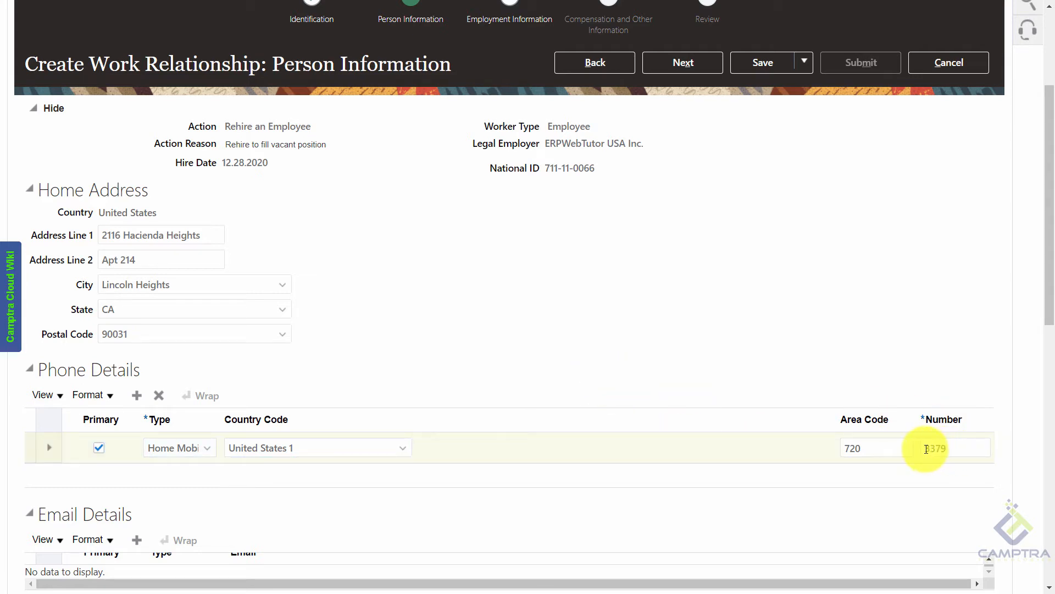
click(932, 448)
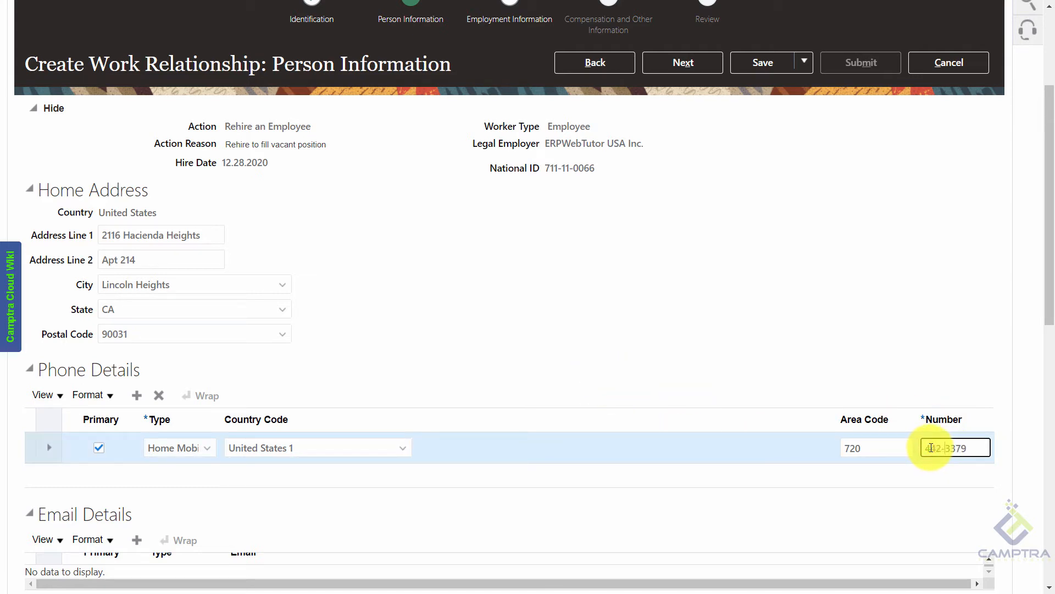
click(612, 336)
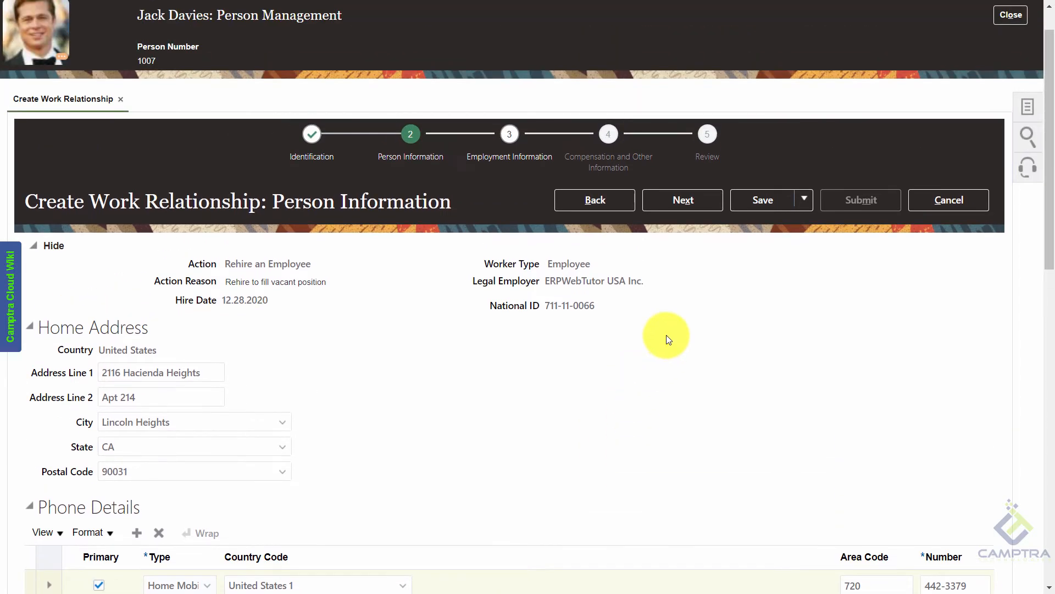
click(683, 200)
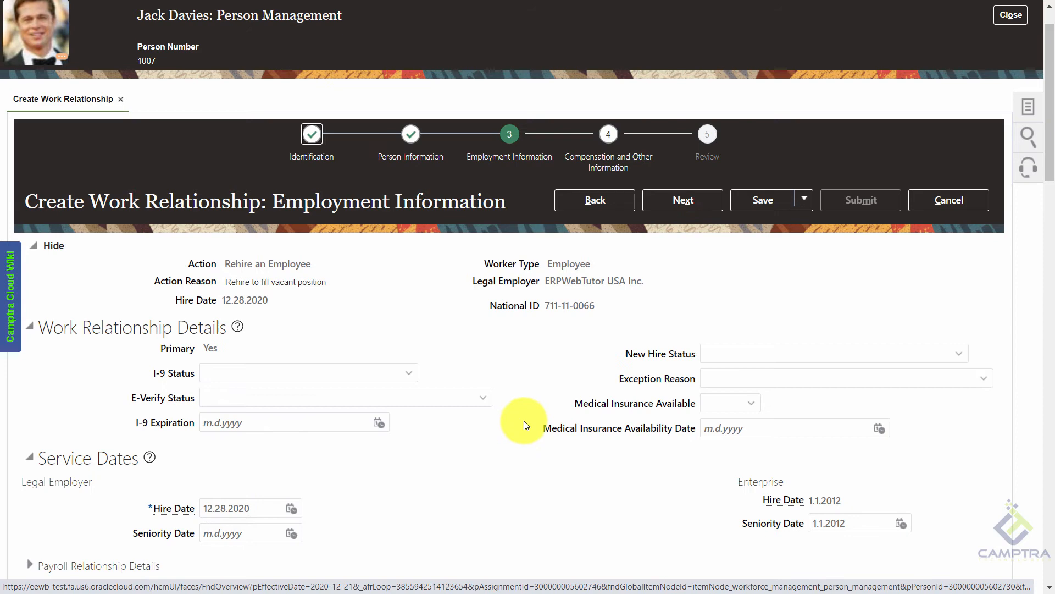
Enter ERPWebTutor Business Unit and select the Sr. Consultant, Software Consulting position.
scroll(down, 3)
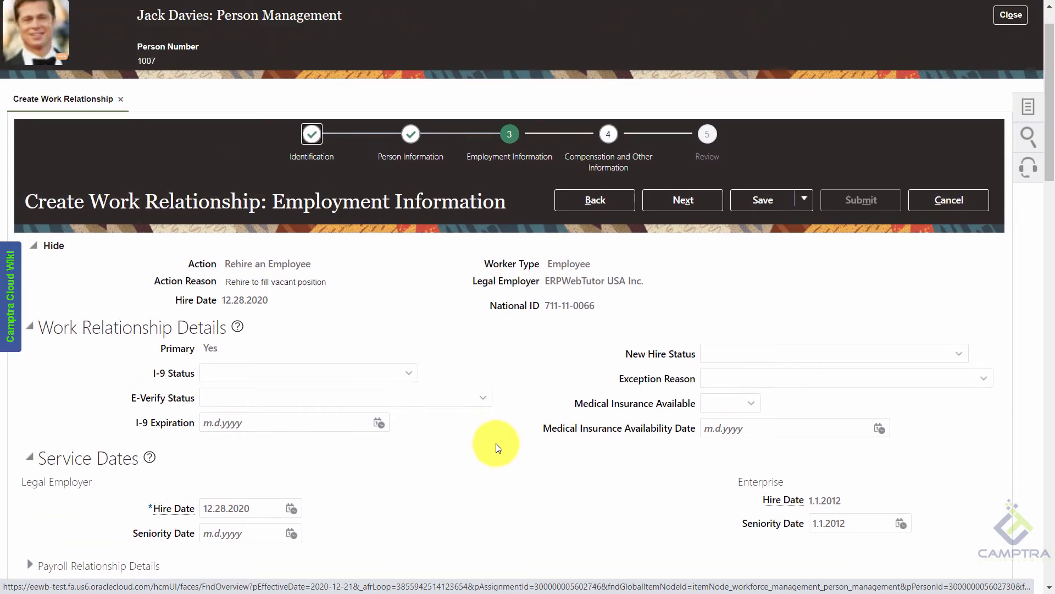
scroll(down, 3)
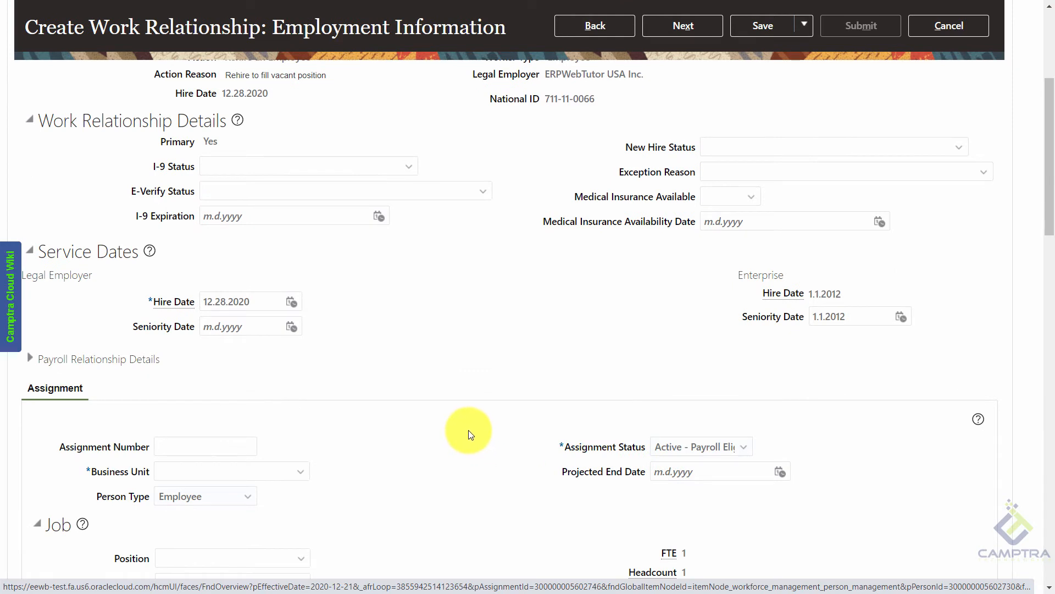
scroll(down, 3)
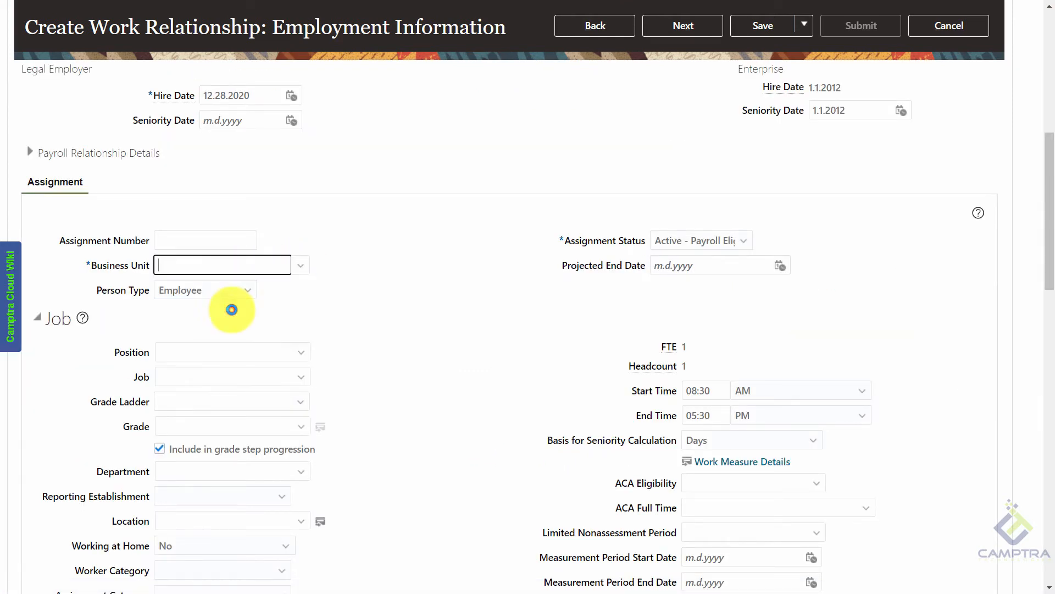
text(ERPWebTutor Business Unit)
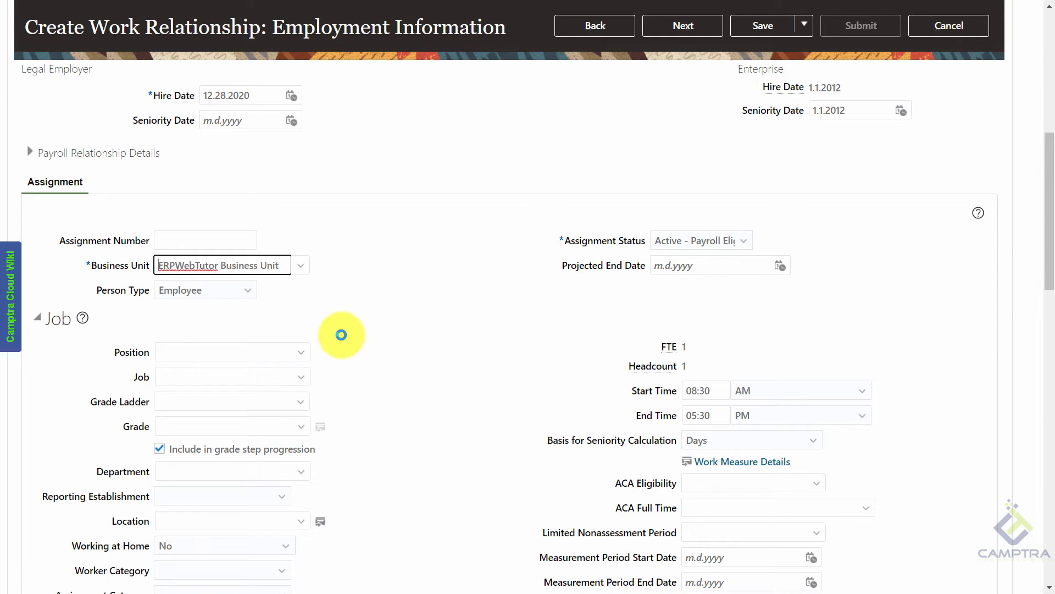
text(s)
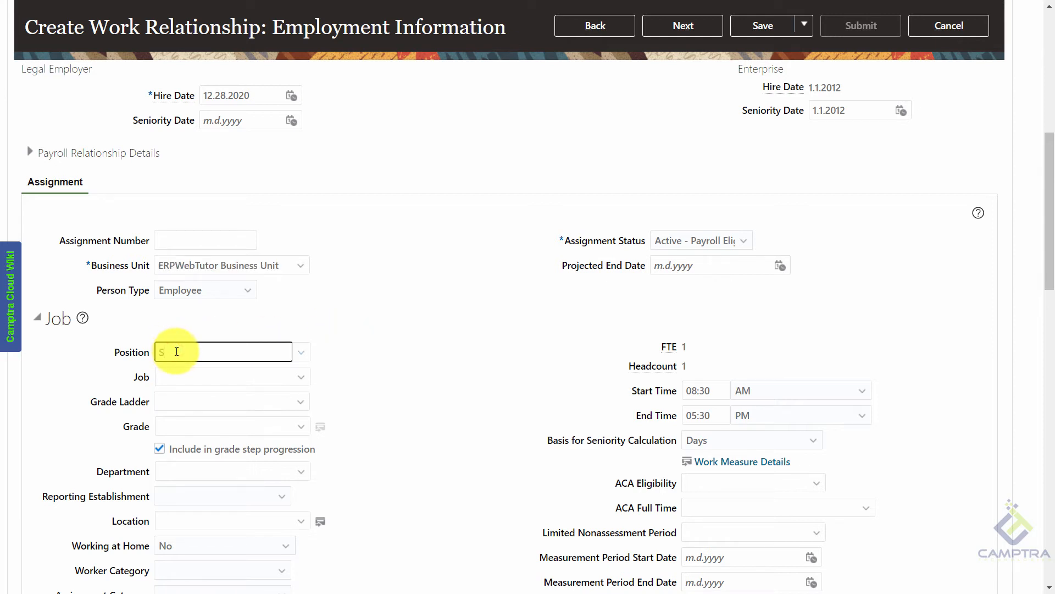
text(S)
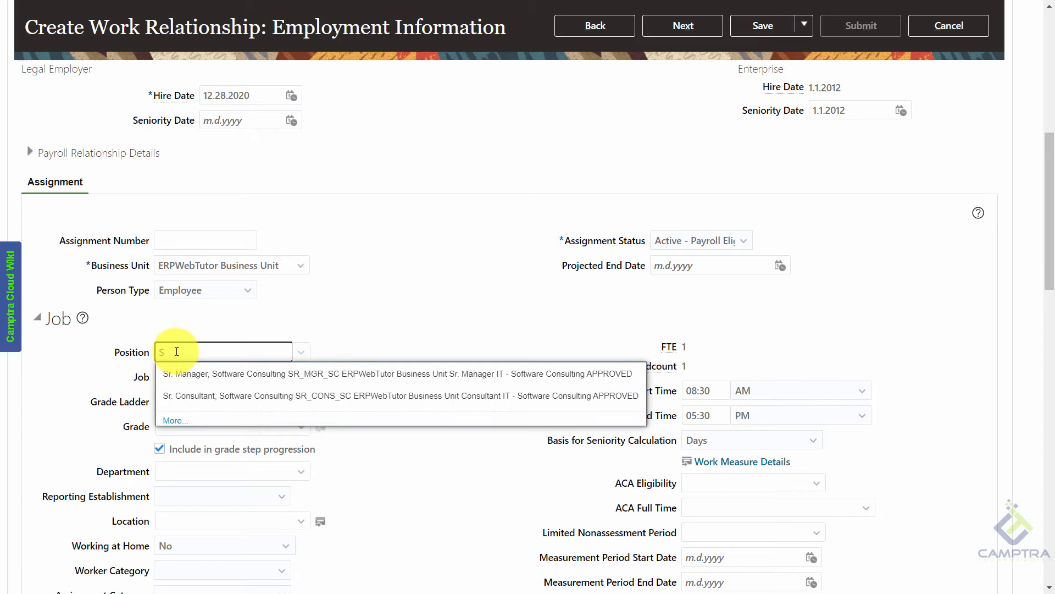
click(184, 396)
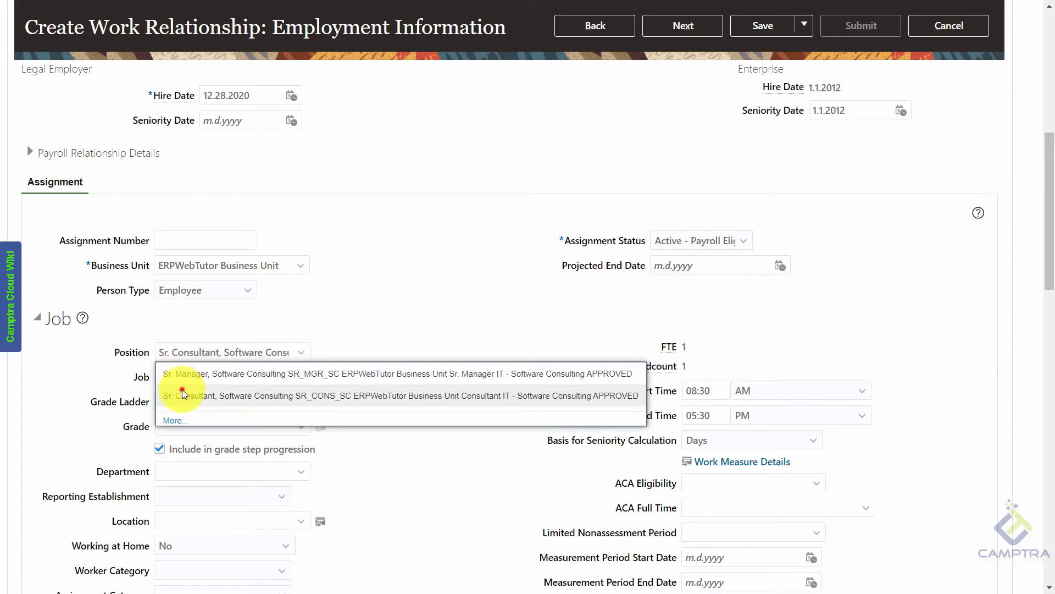
click(192, 395)
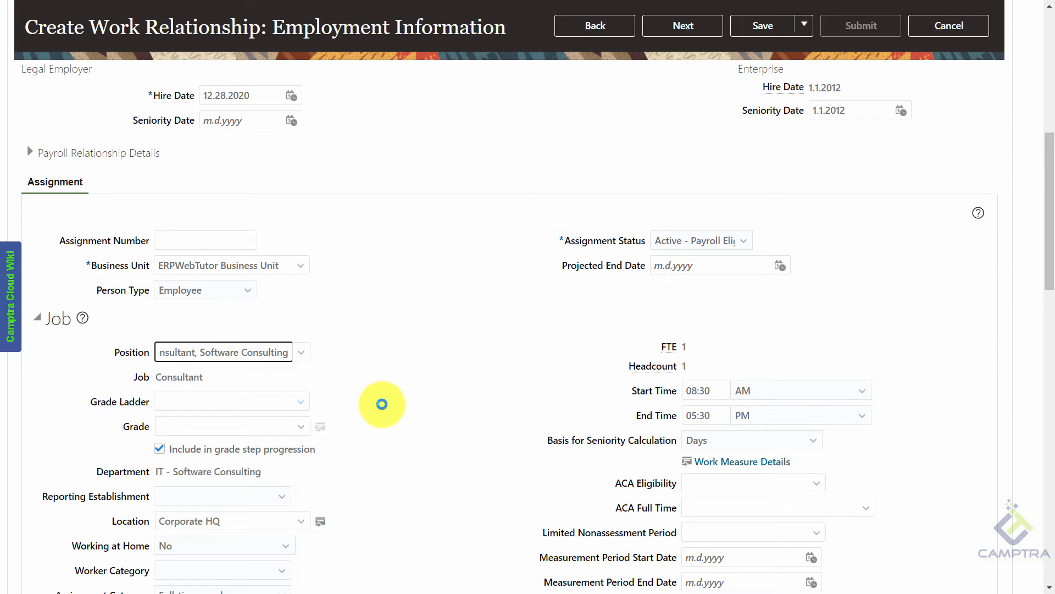
Set reporting establishment ERPWebTutor USA Inc., Salaried, and Working as a Manager.
scroll(down, 3)
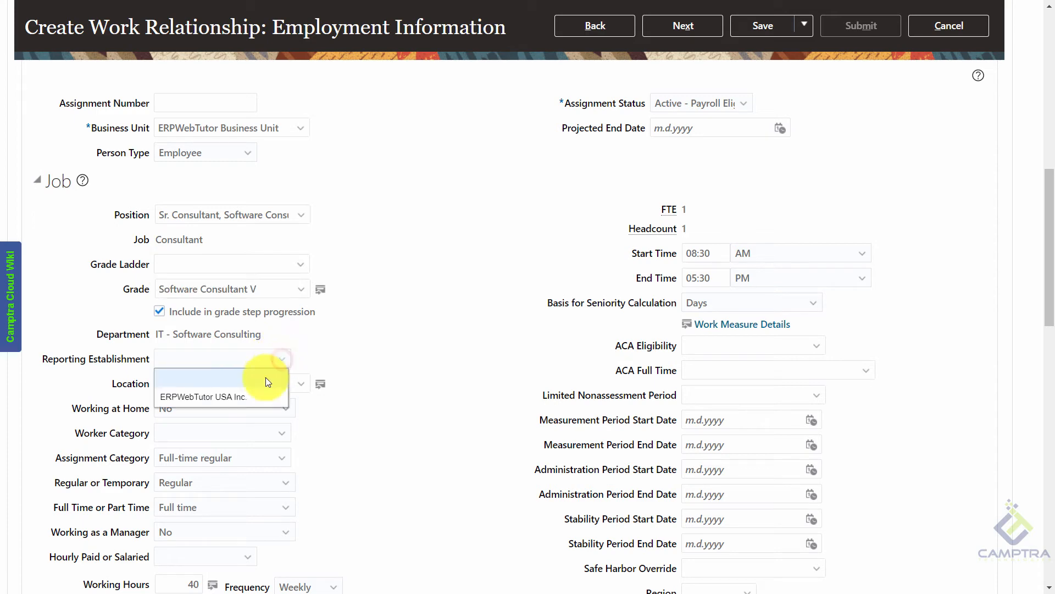
click(203, 397)
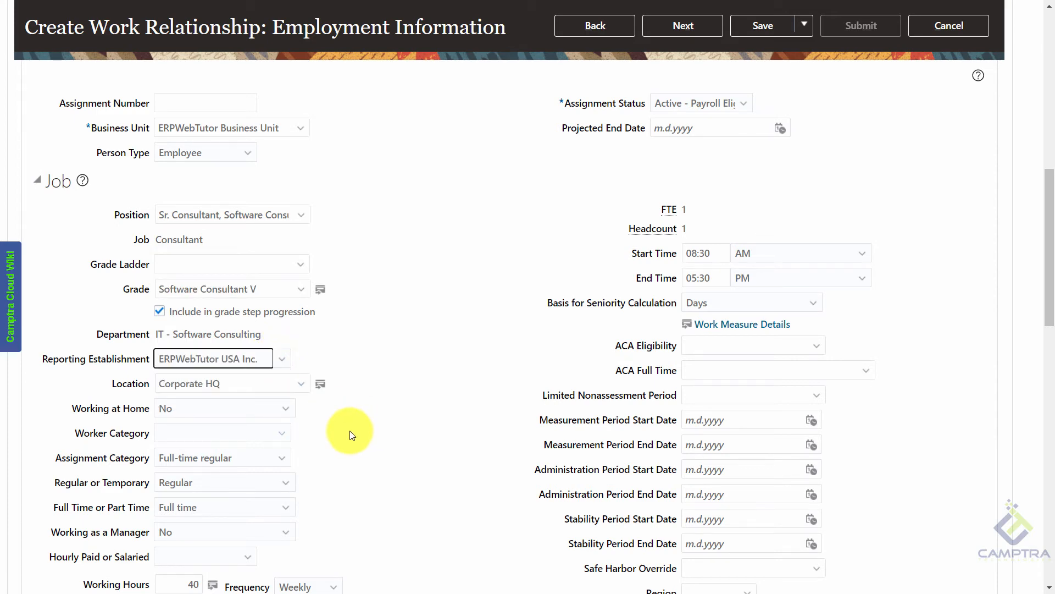
click(222, 351)
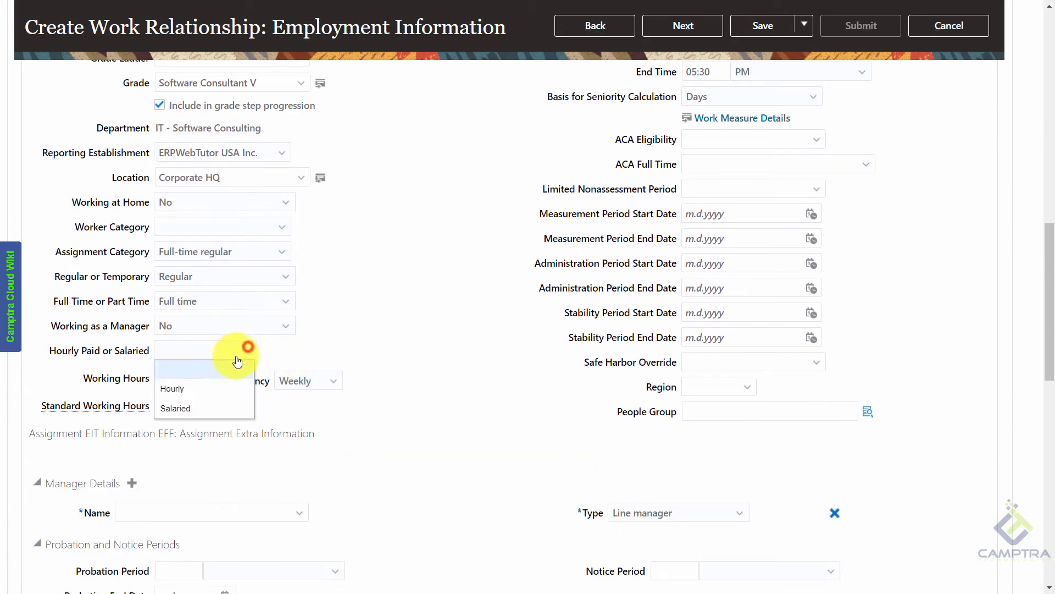
click(175, 408)
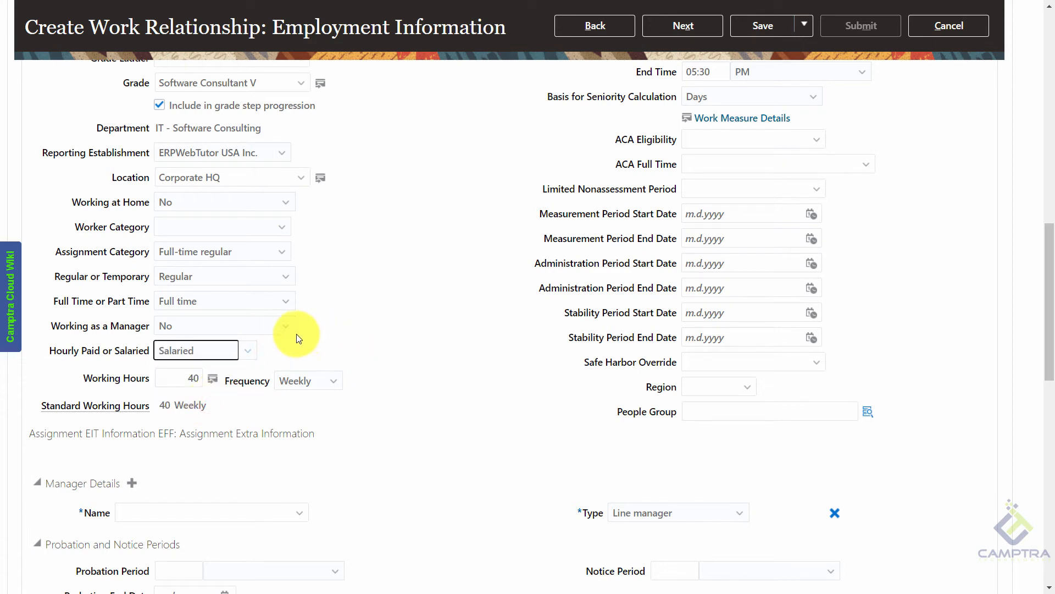
click(286, 325)
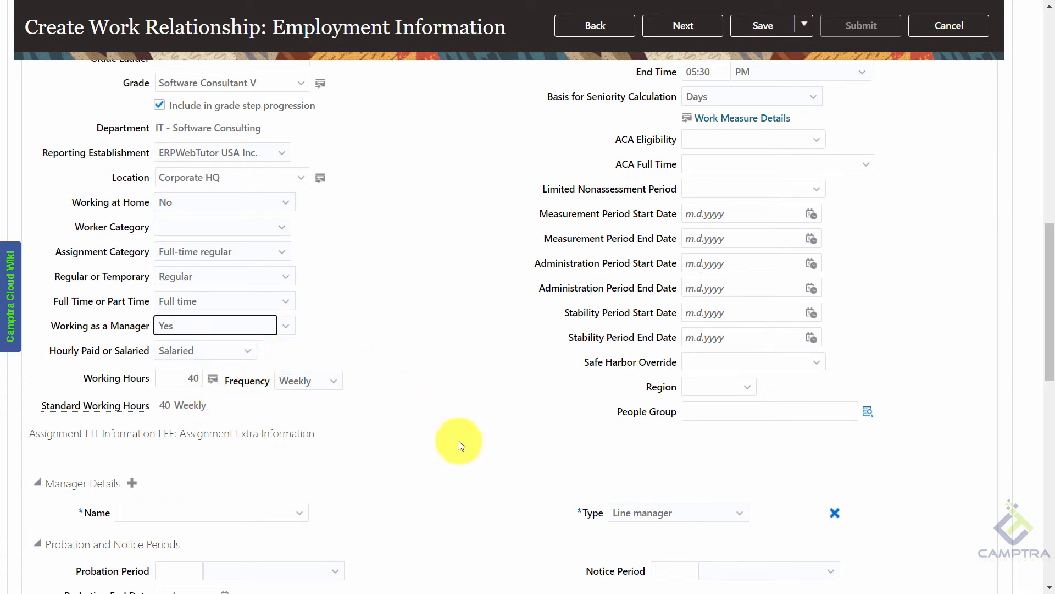
scroll(down, 3)
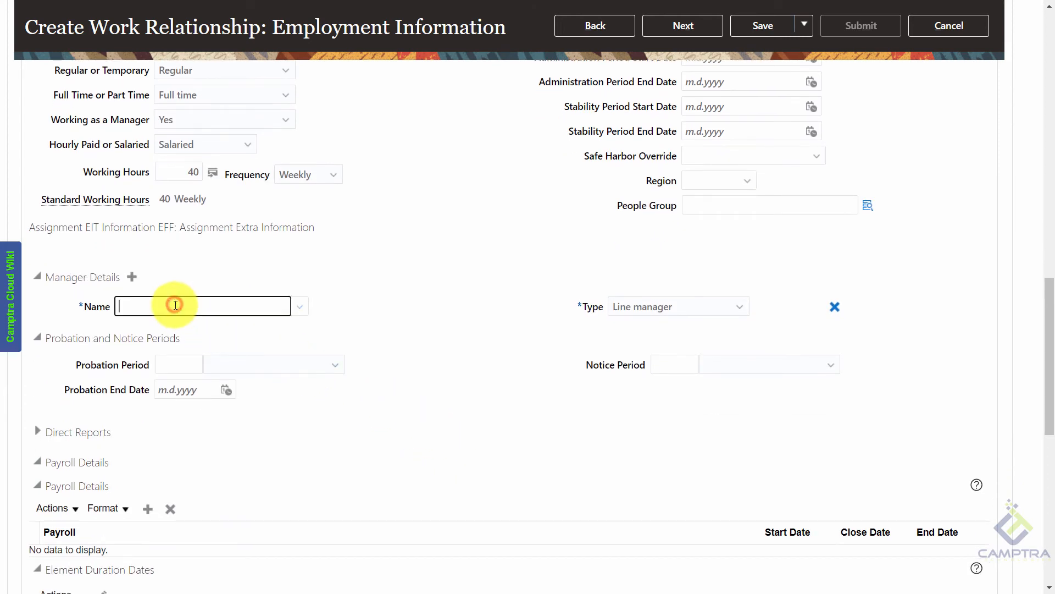
text(jones)
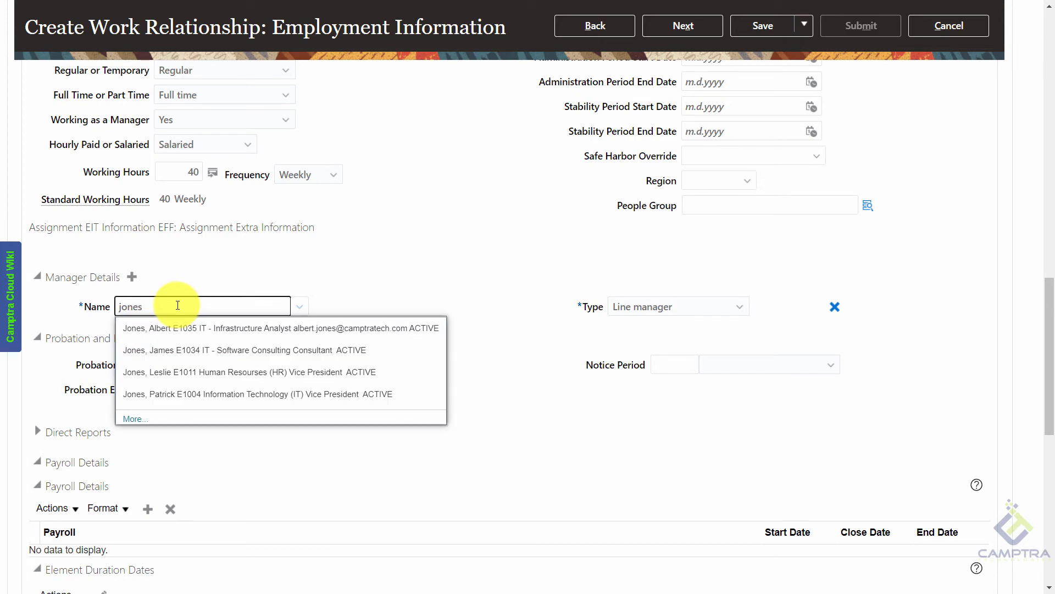
click(241, 394)
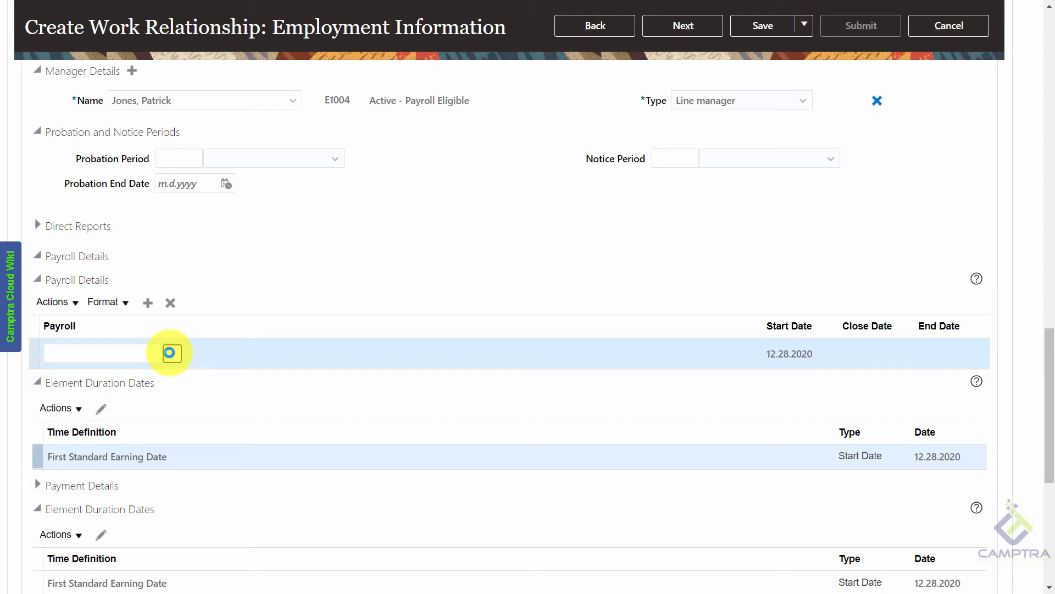
click(170, 353)
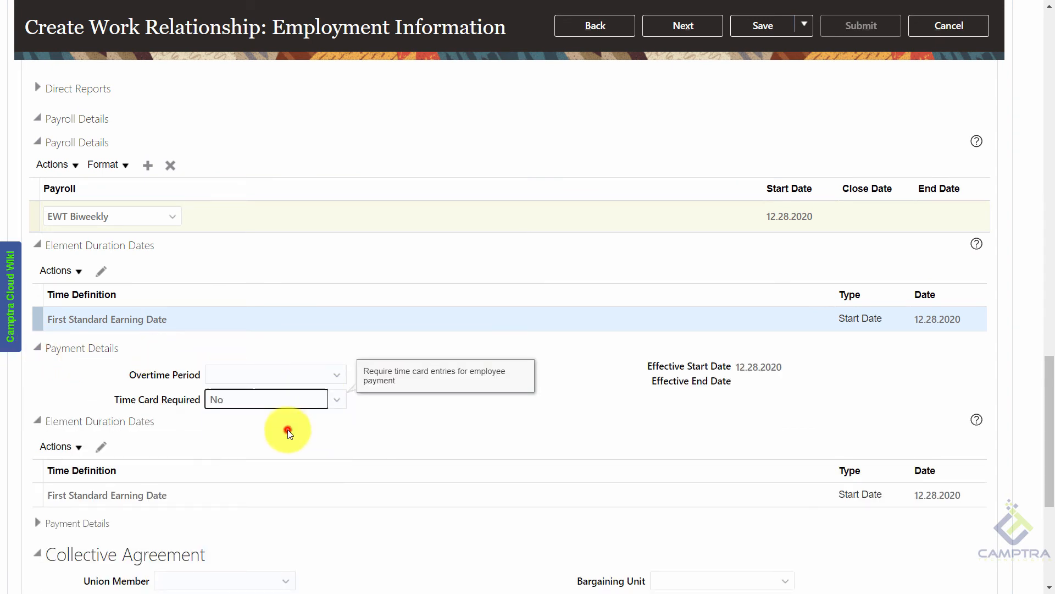
scroll(down, 3)
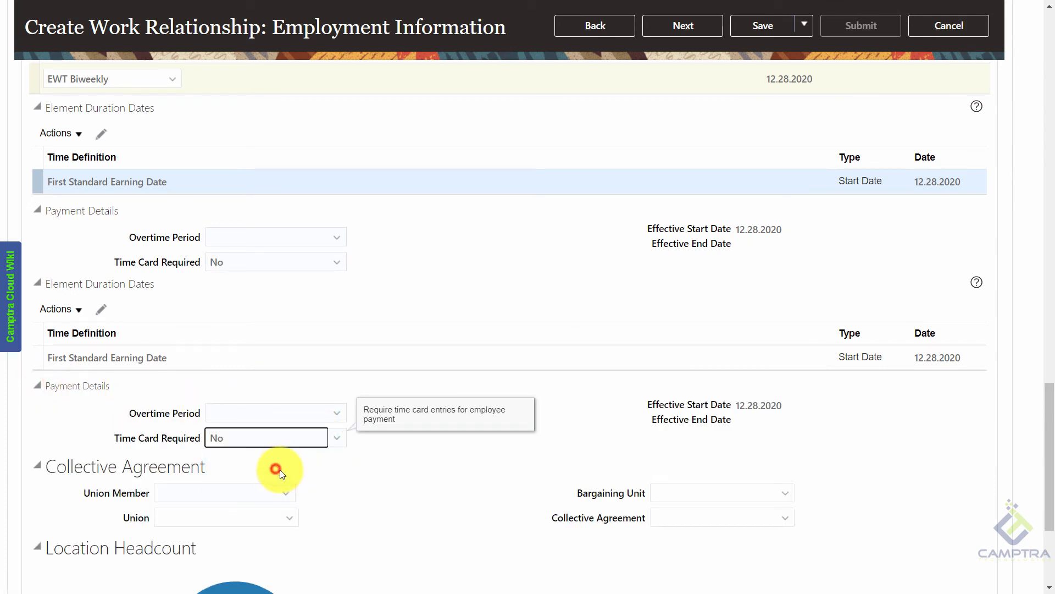
scroll(down, 3)
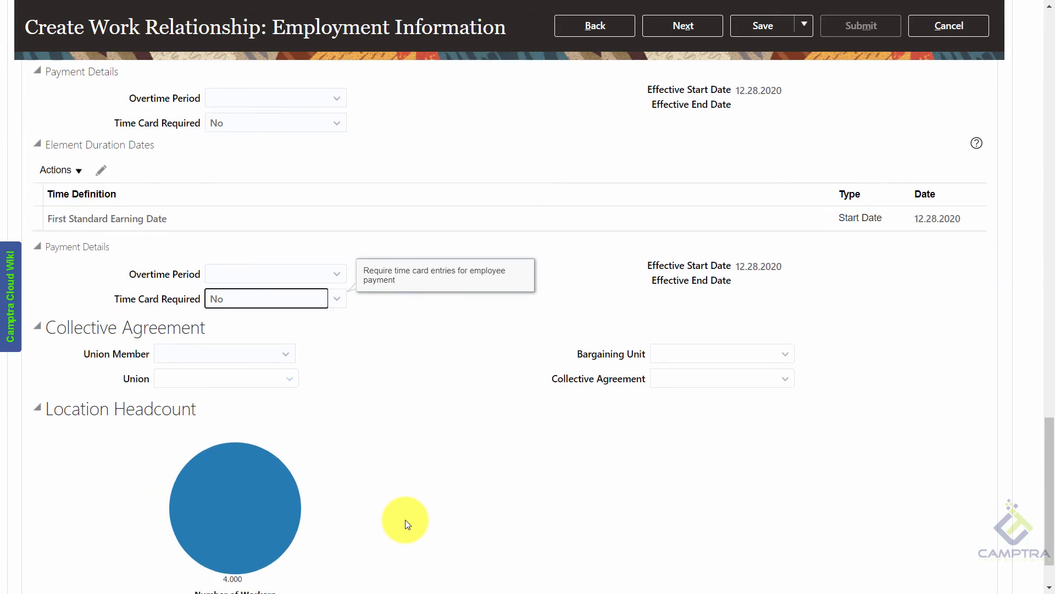
scroll(down, 3)
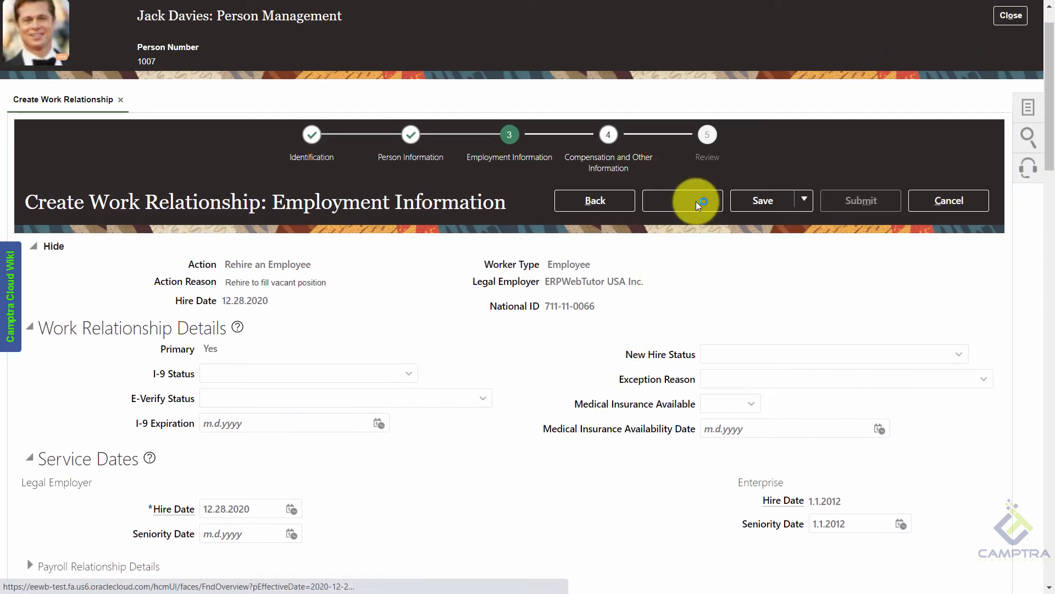
Set salary basis EWT Annual Salary w/o components at 90000, then advance to Review.
click(682, 201)
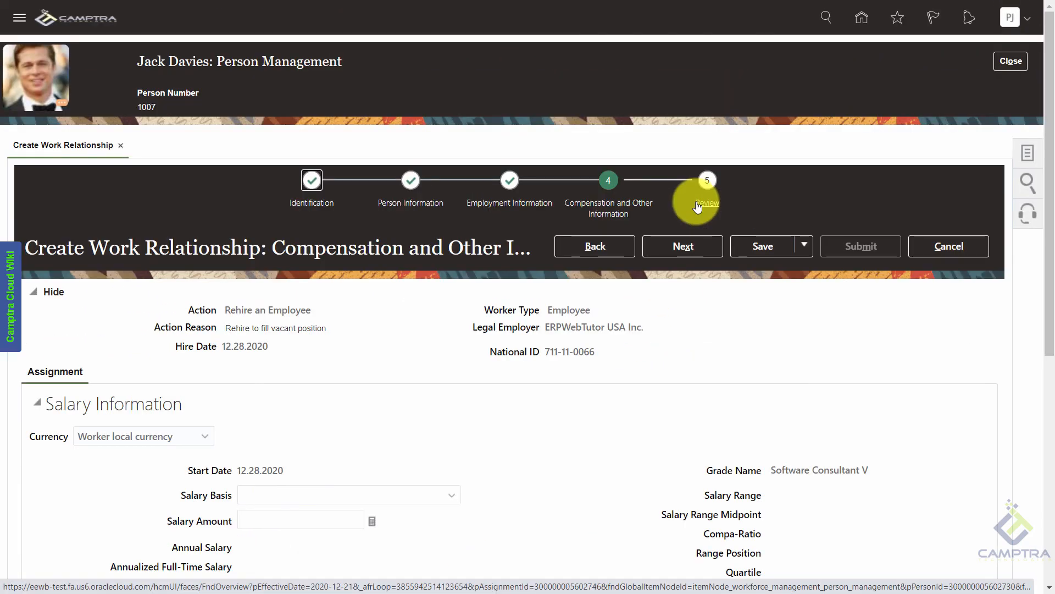
mouse_move(574, 373)
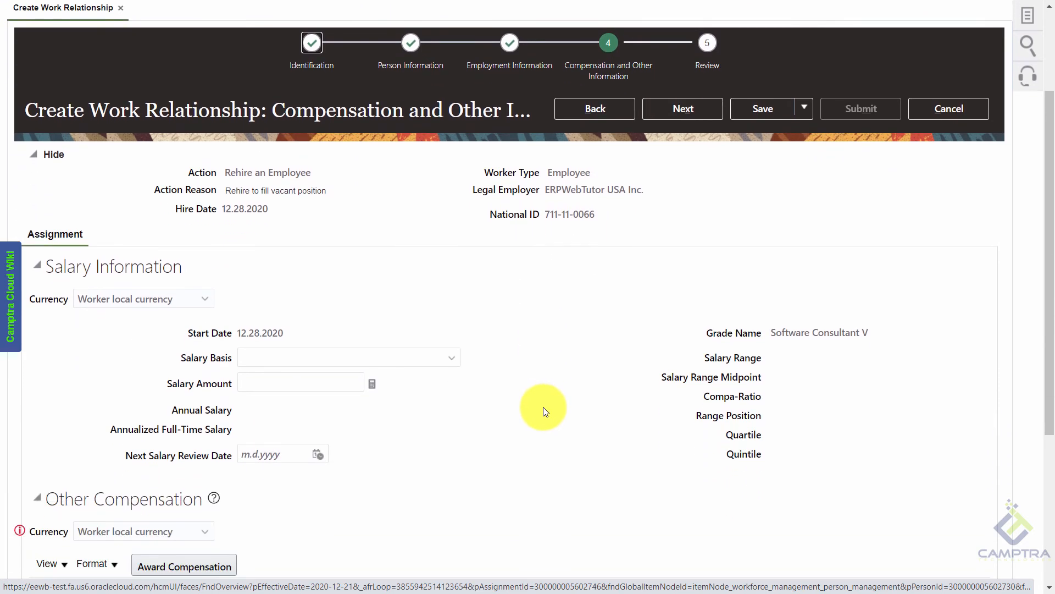
scroll(down, 3)
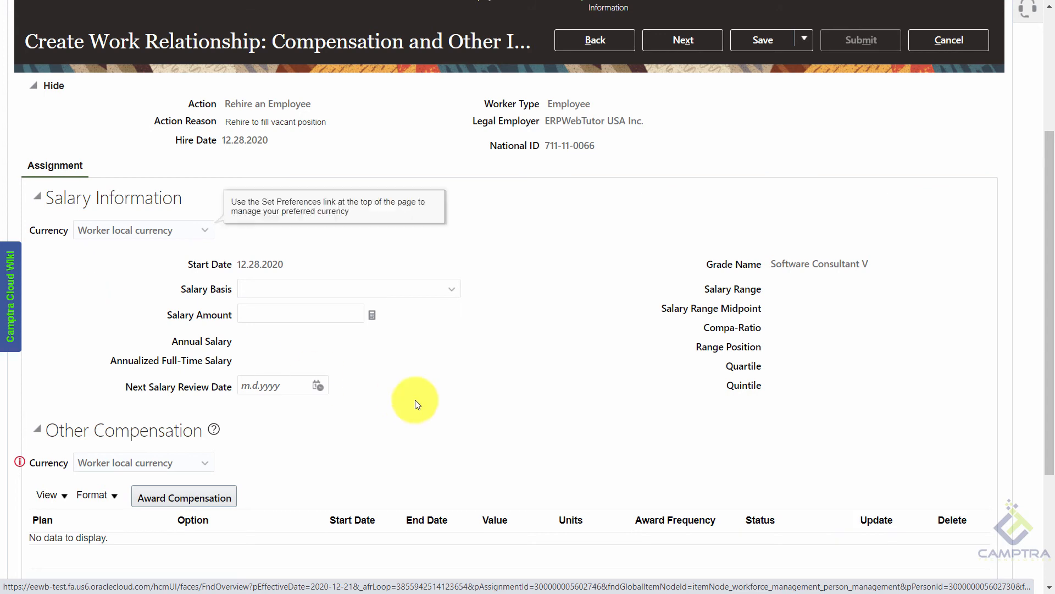
scroll(down, 3)
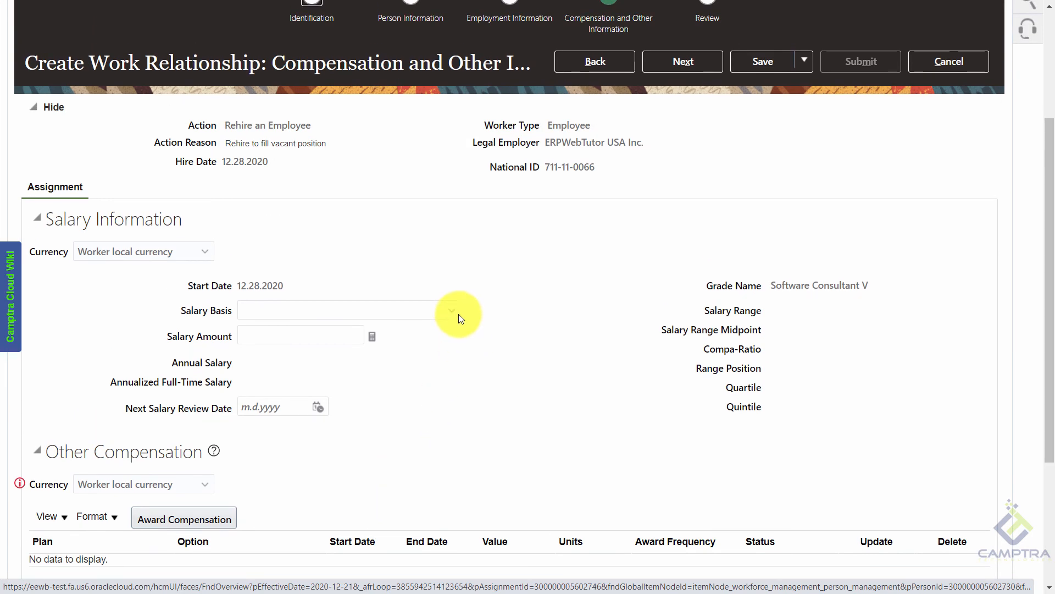
click(451, 310)
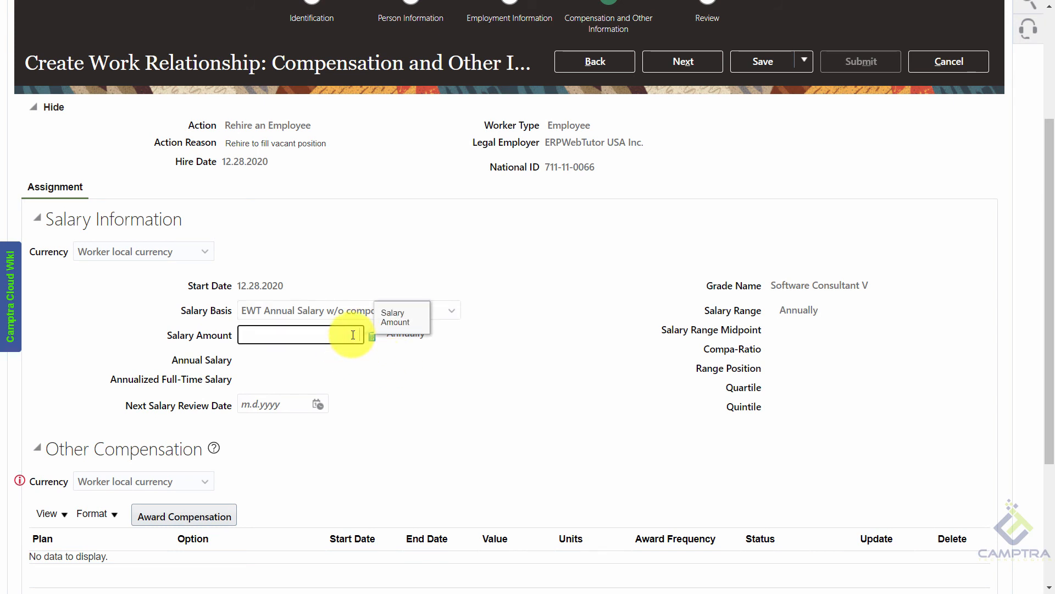
text(900000.00)
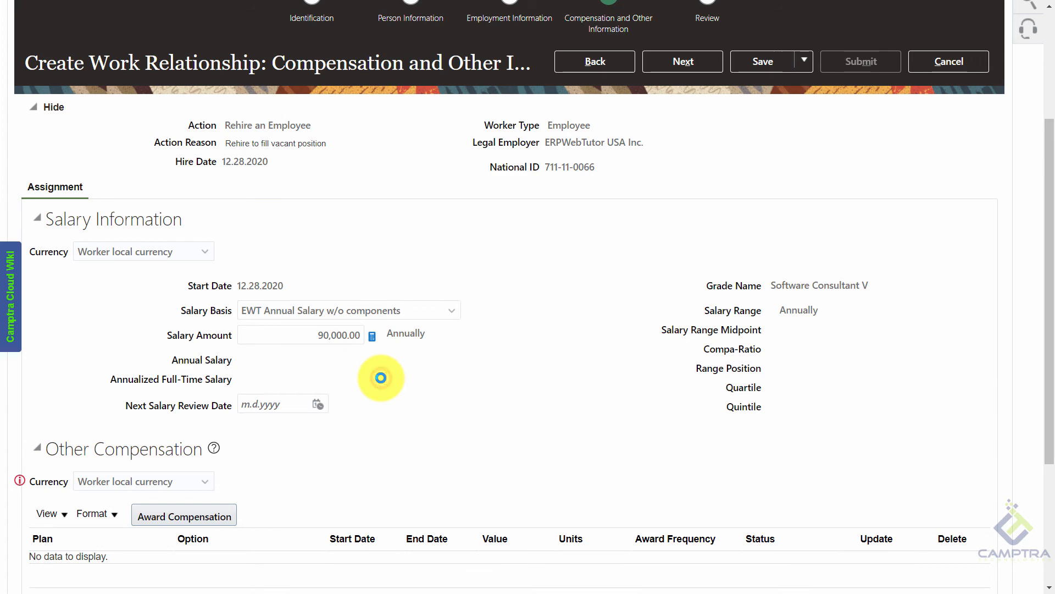
scroll(down, 3)
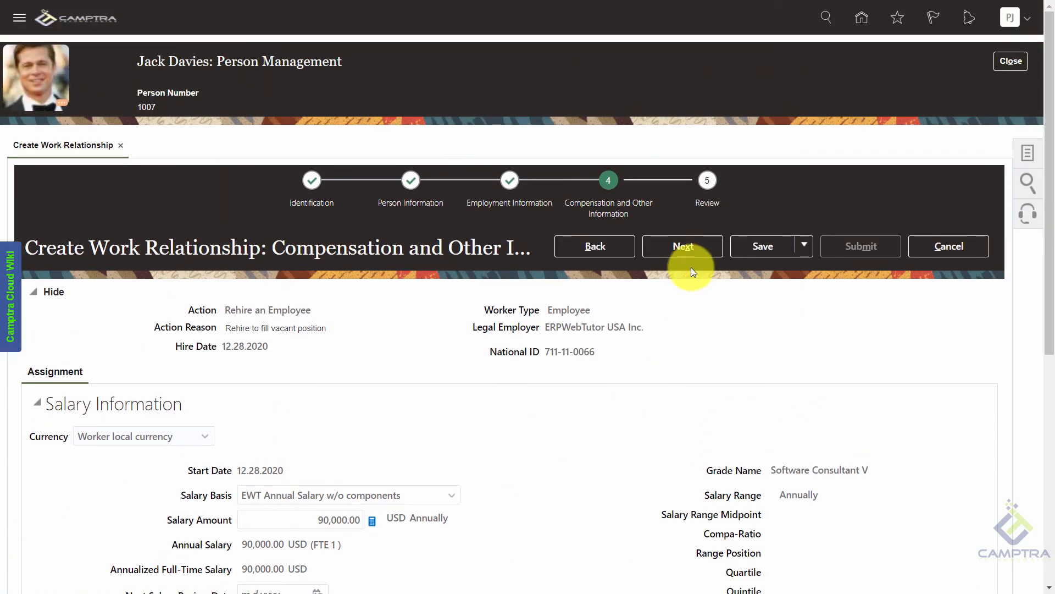
click(683, 246)
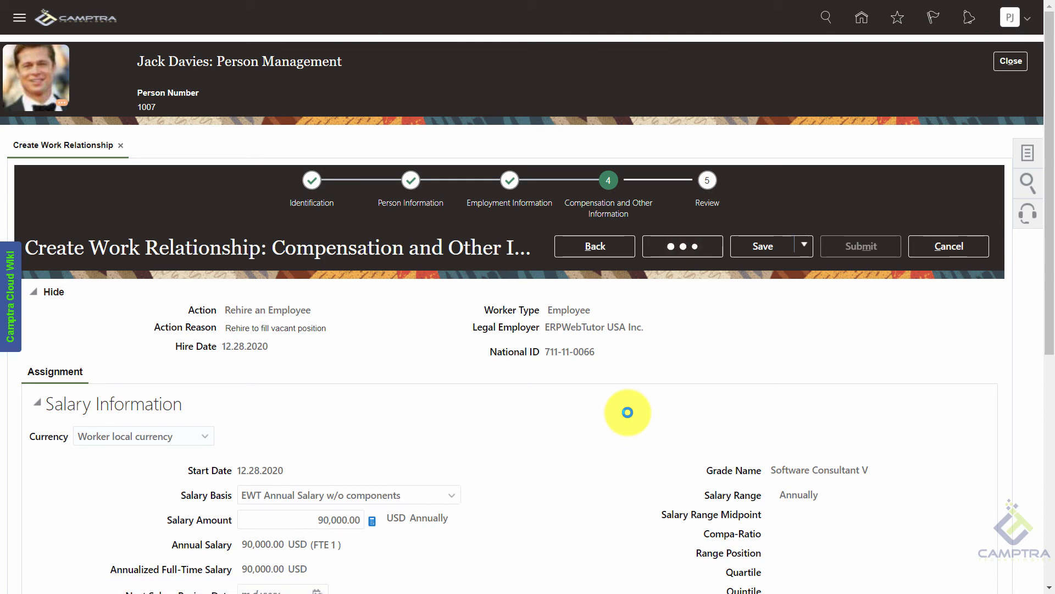
click(683, 246)
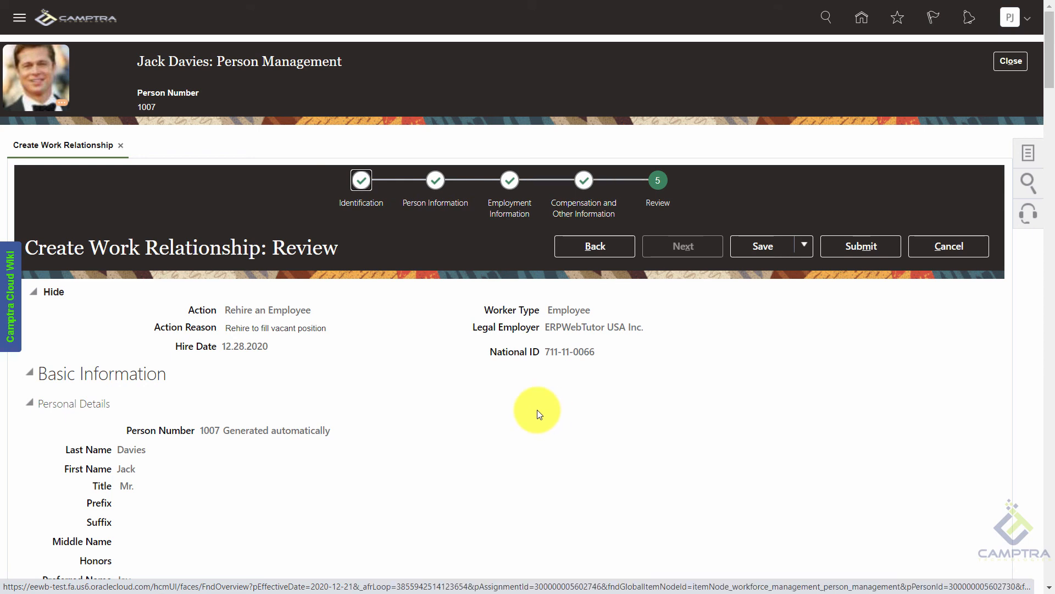
scroll(down, 3)
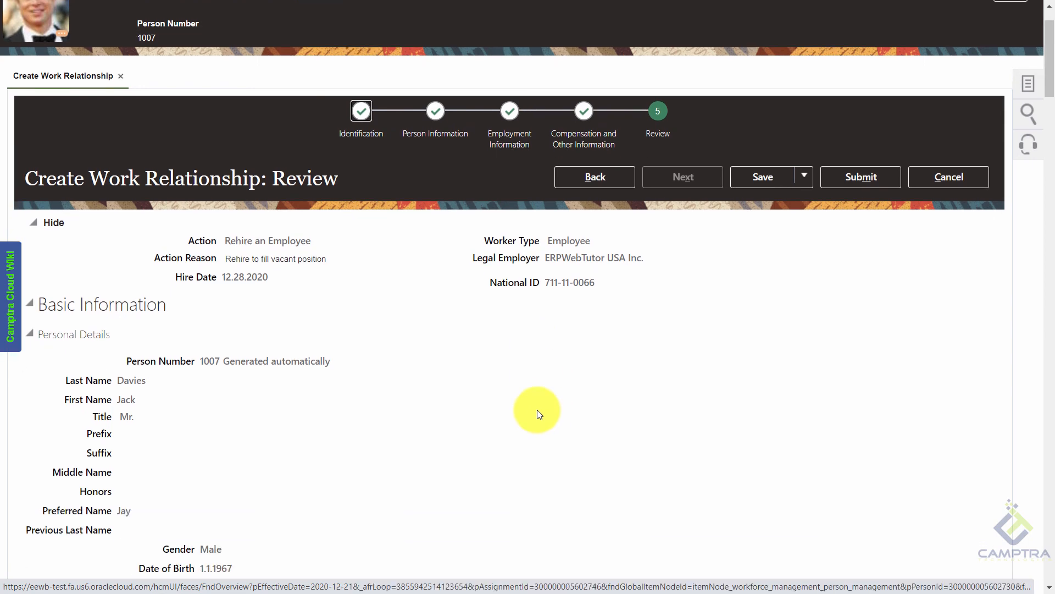
scroll(down, 3)
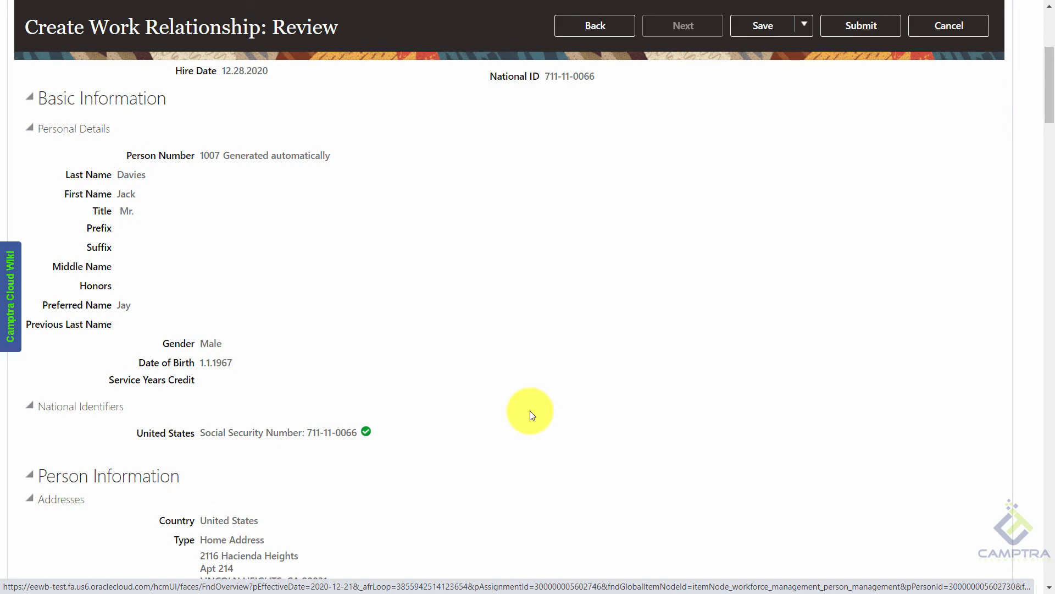
scroll(down, 3)
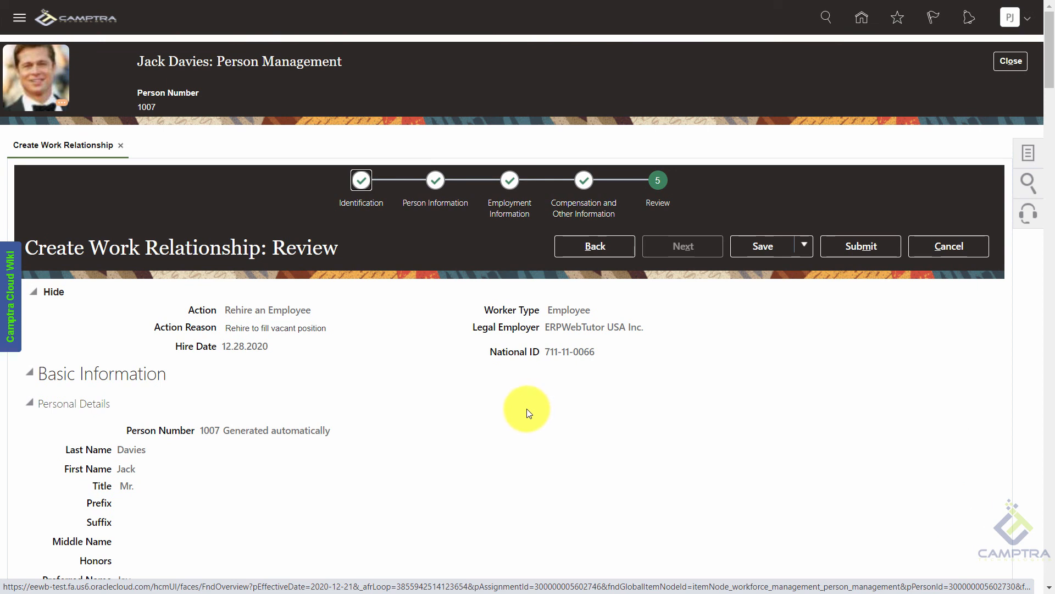
mouse_move(544, 181)
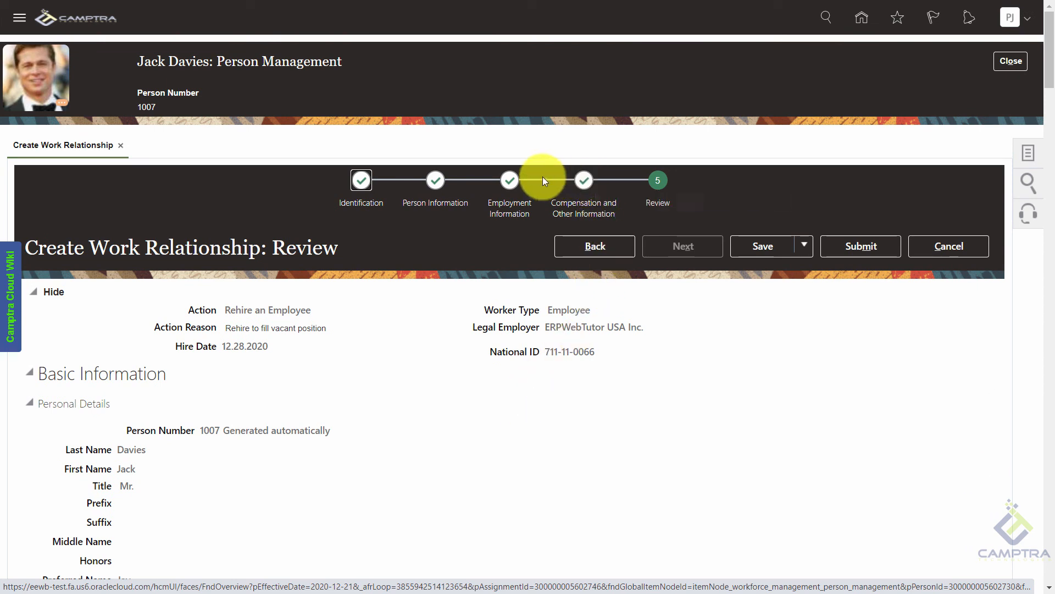
mouse_move(435, 186)
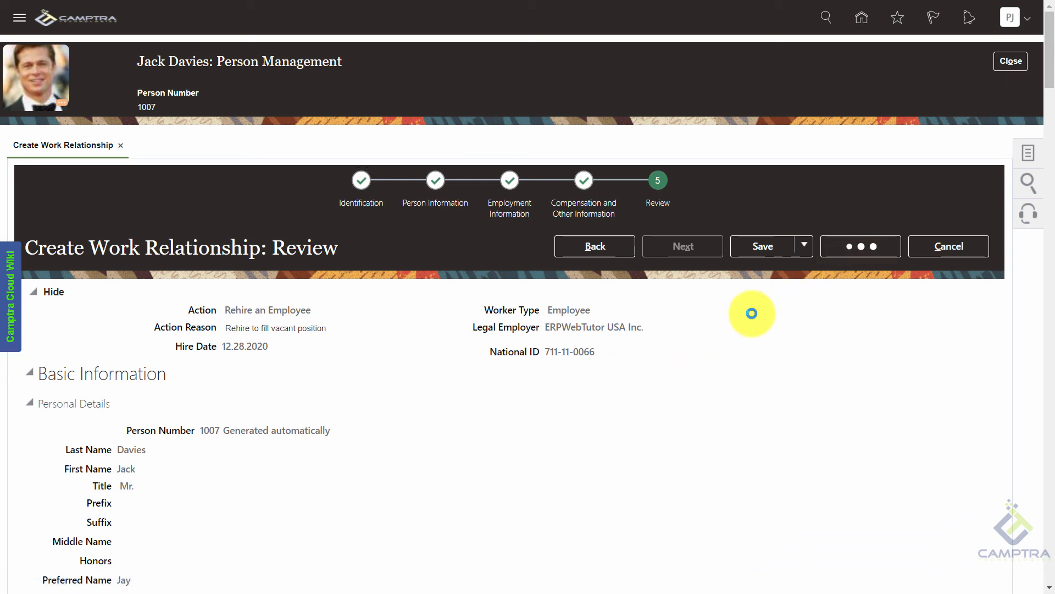
Submit the rehire request and confirm Yes in the warning dialog.
click(860, 245)
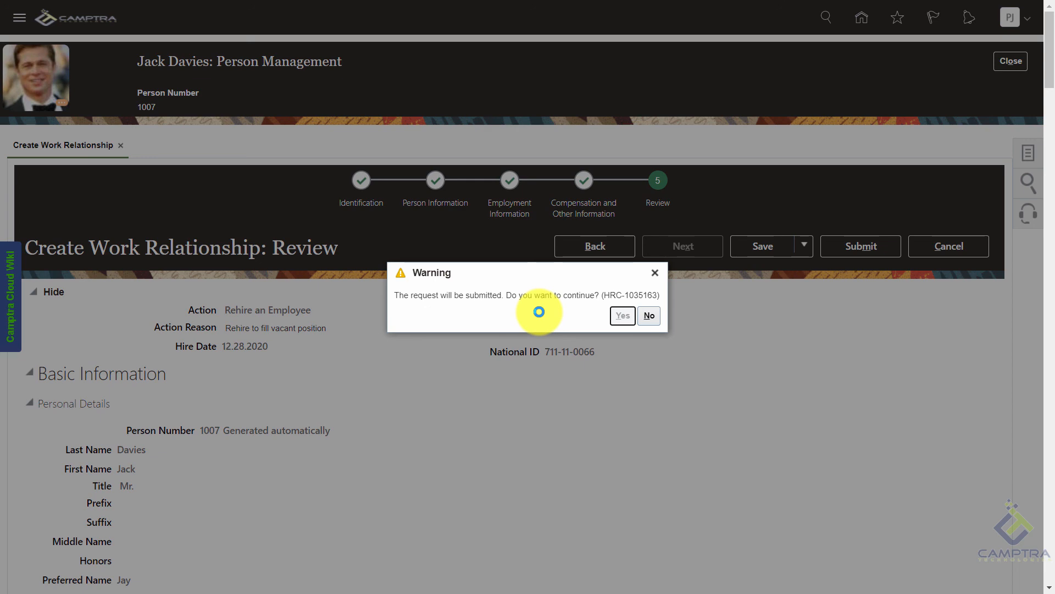
click(622, 315)
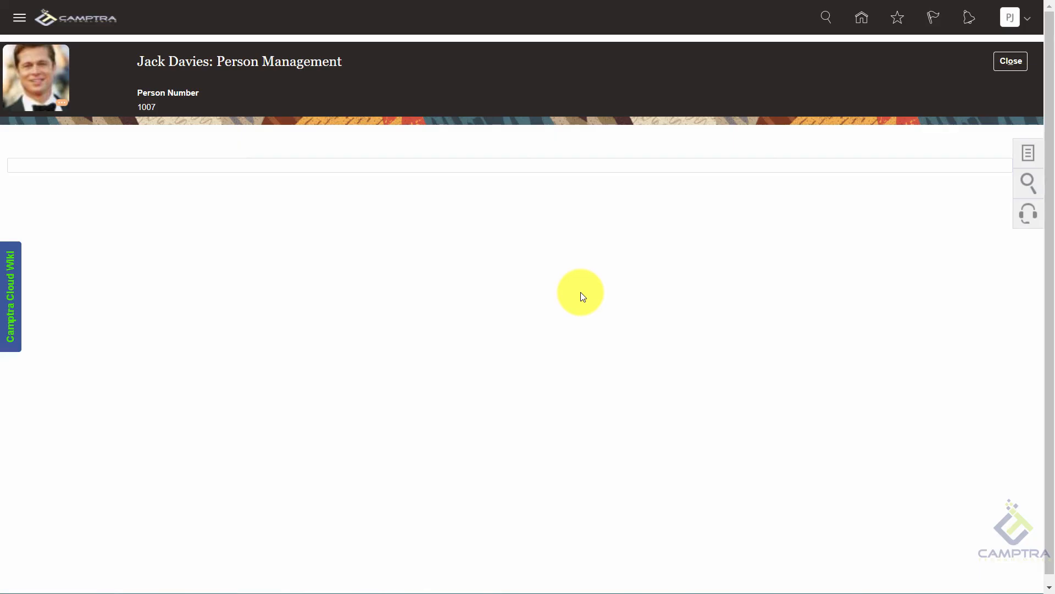